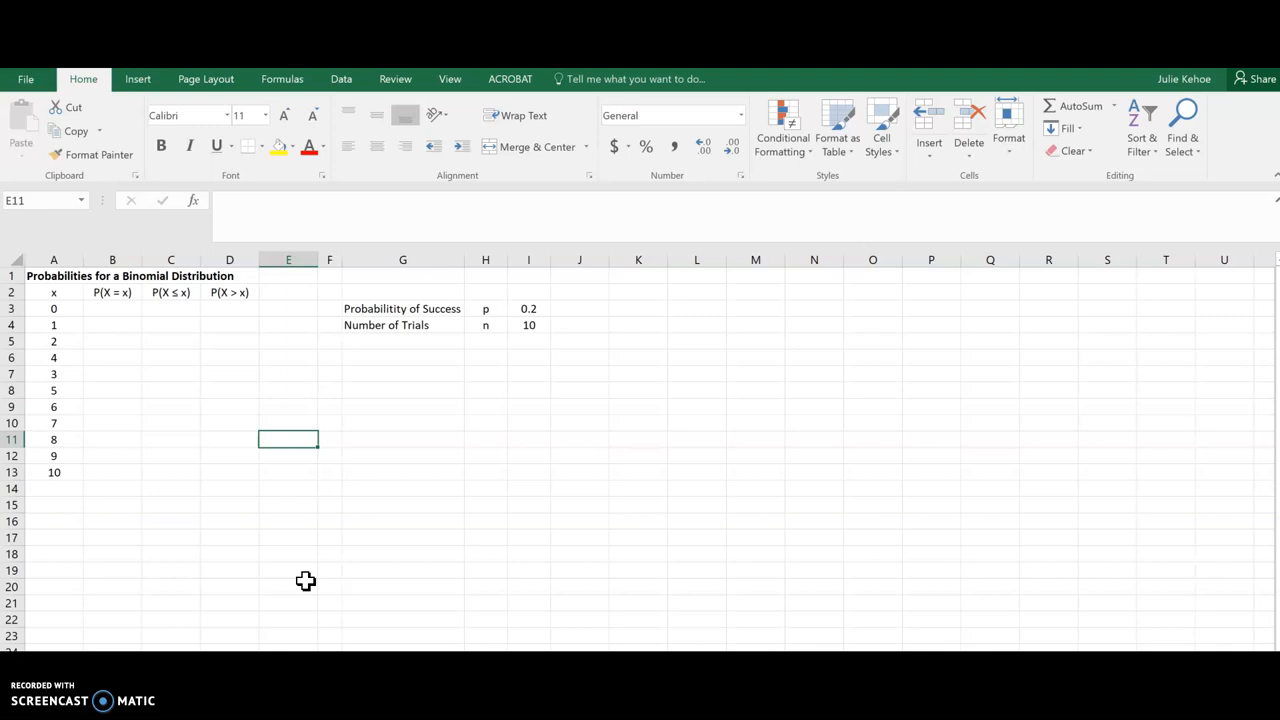
mouse_move(196, 395)
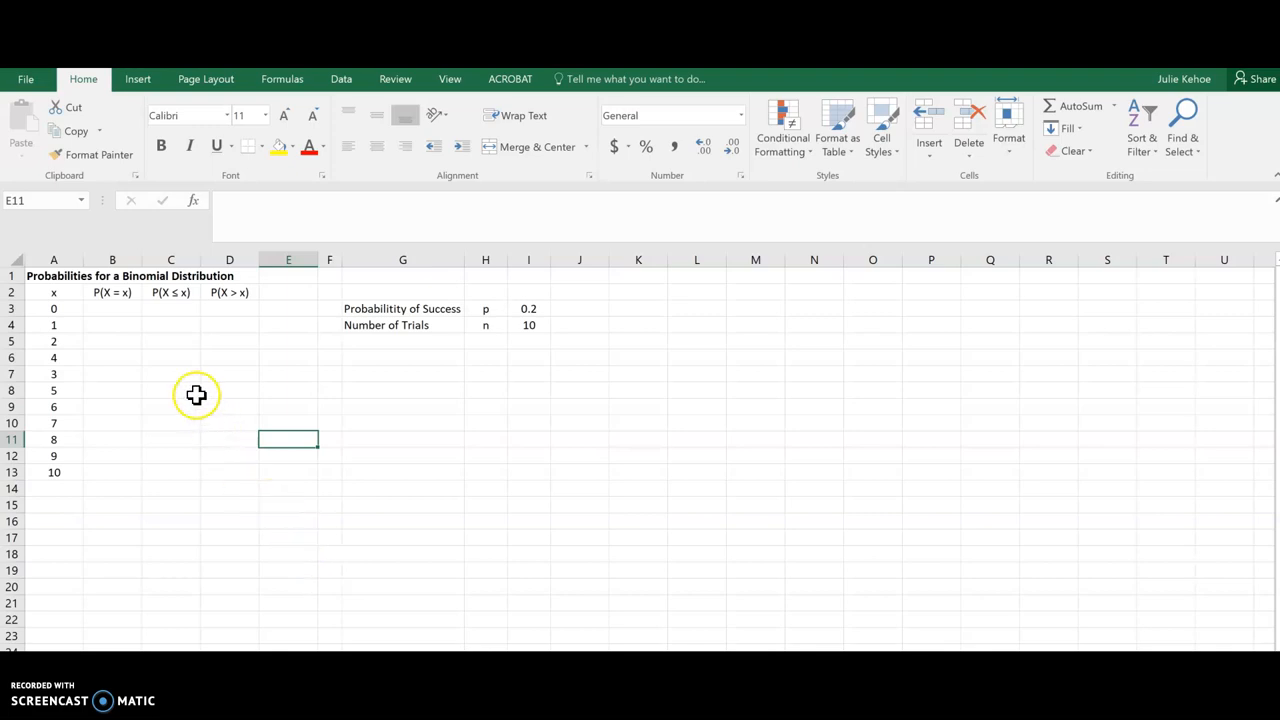
mouse_move(182, 483)
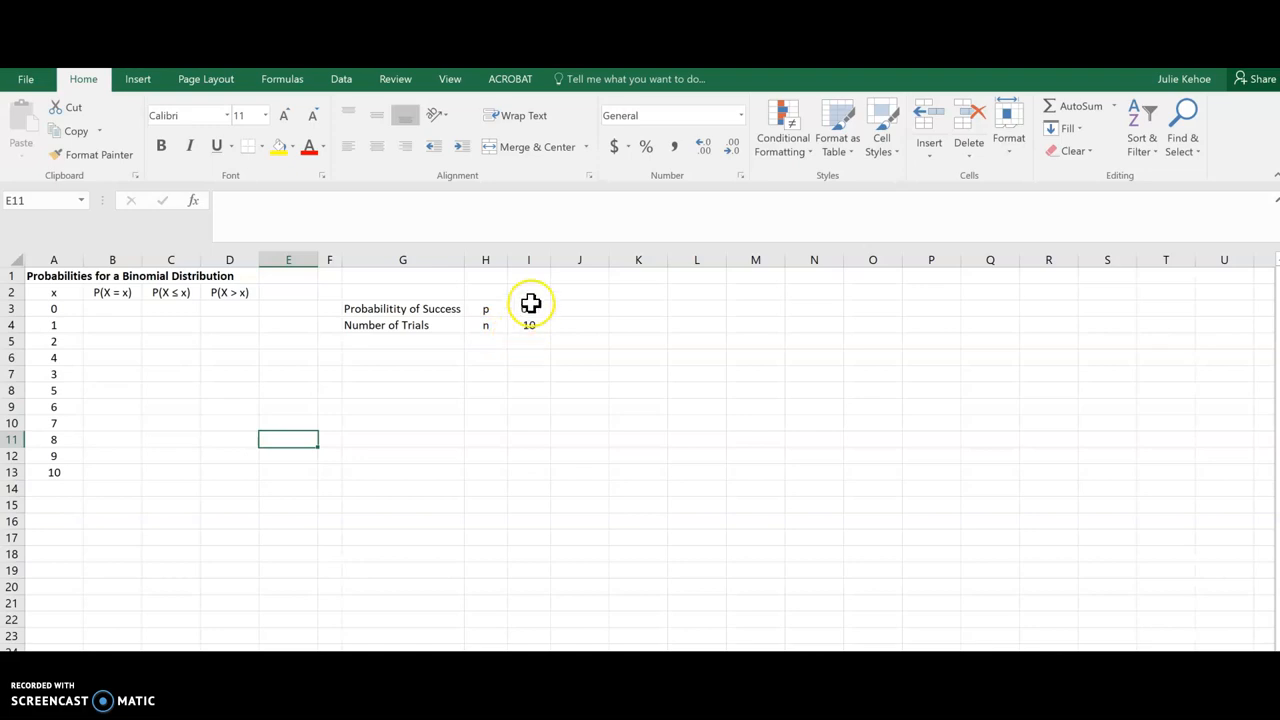
Enter probability 0.2, then build =BINOM.DIST(A3, I4, I3, …) in B3 for x = 0.
text(0.2)
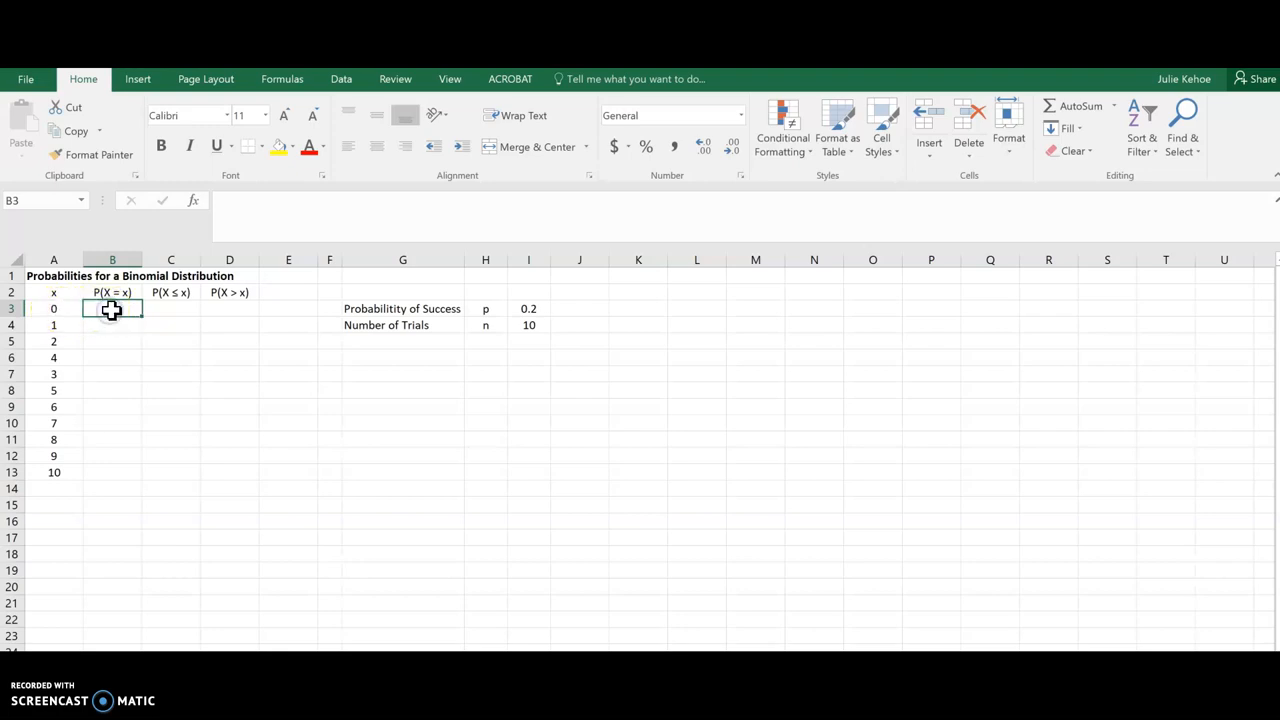
text(=)
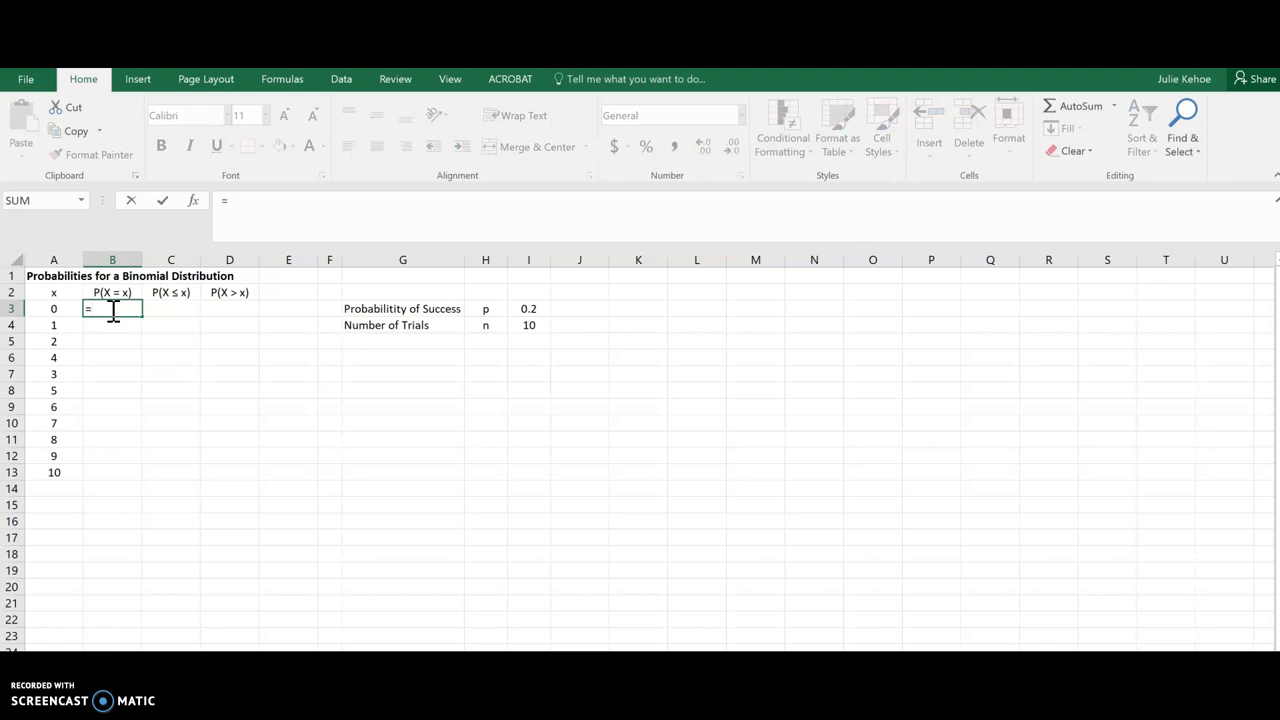
text(bin)
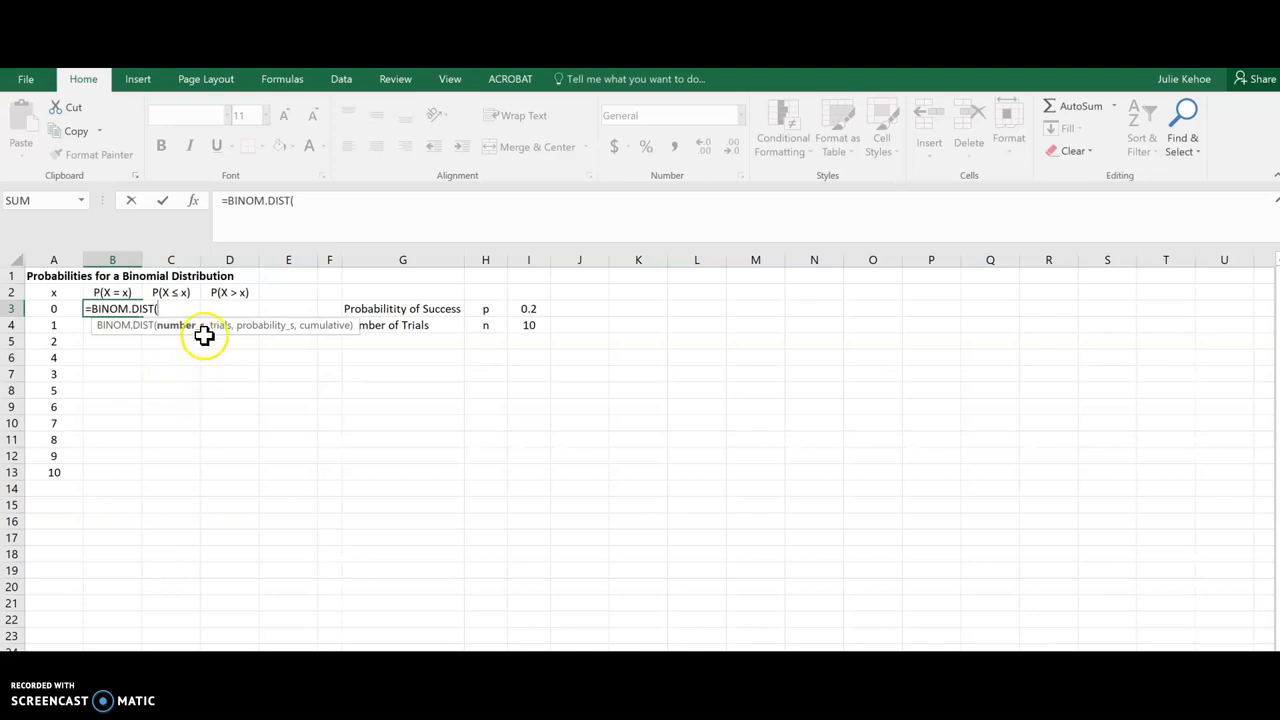
click(54, 308)
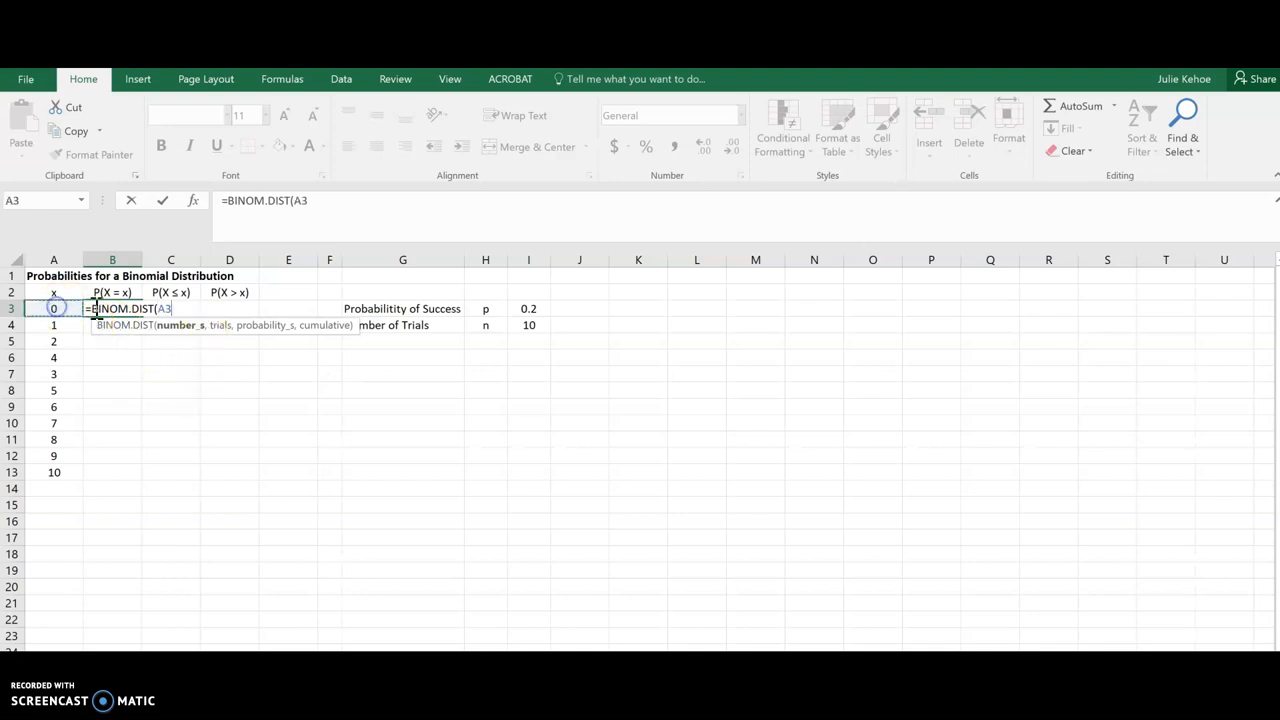
text(,)
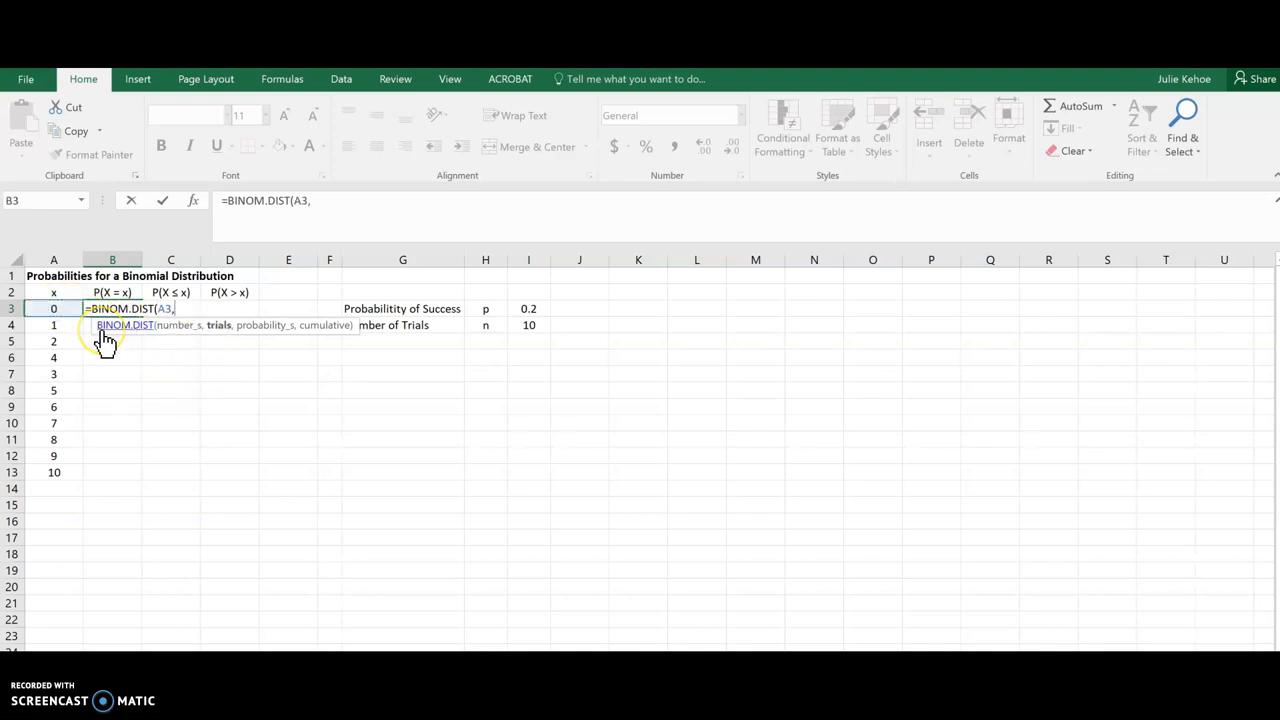
click(528, 325)
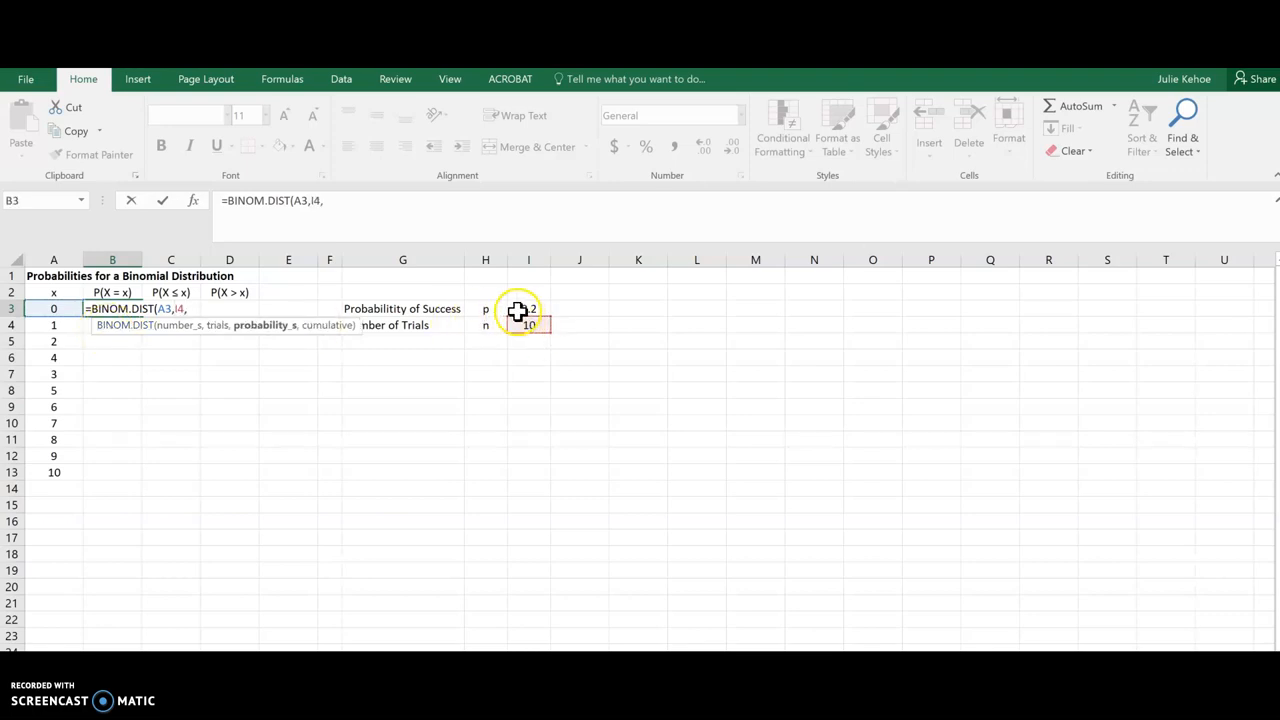
click(528, 308)
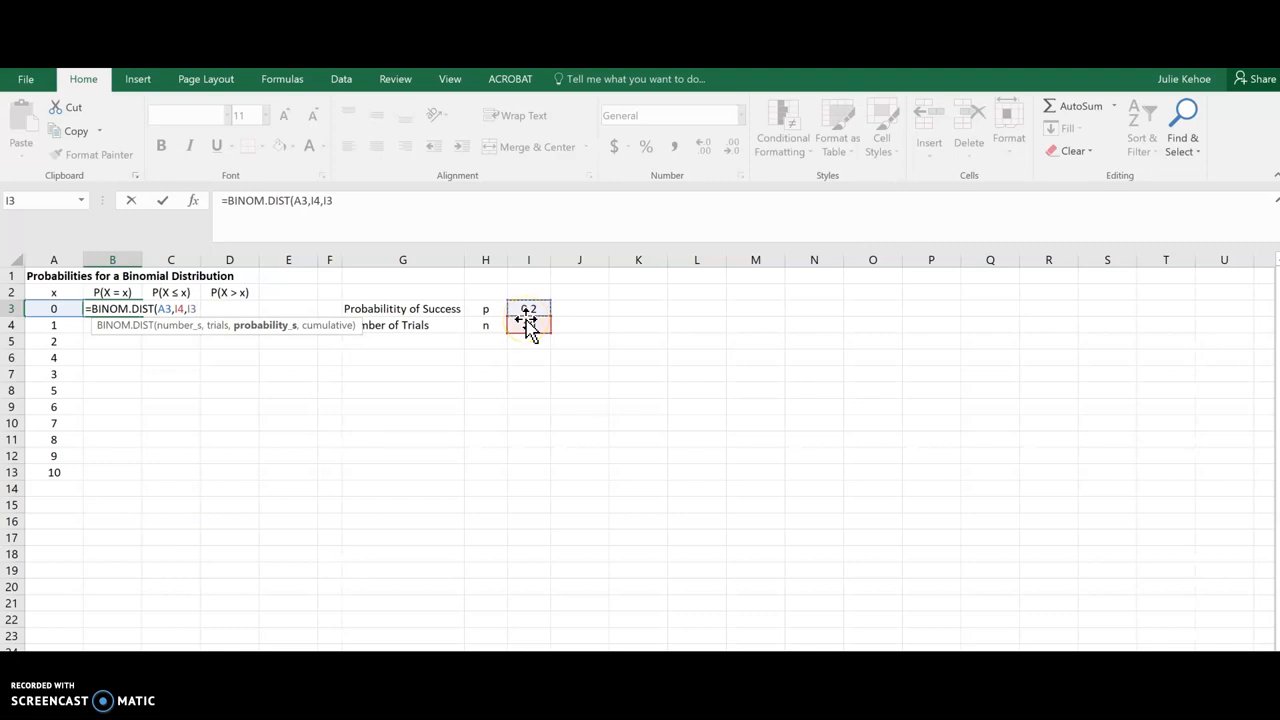
click(528, 325)
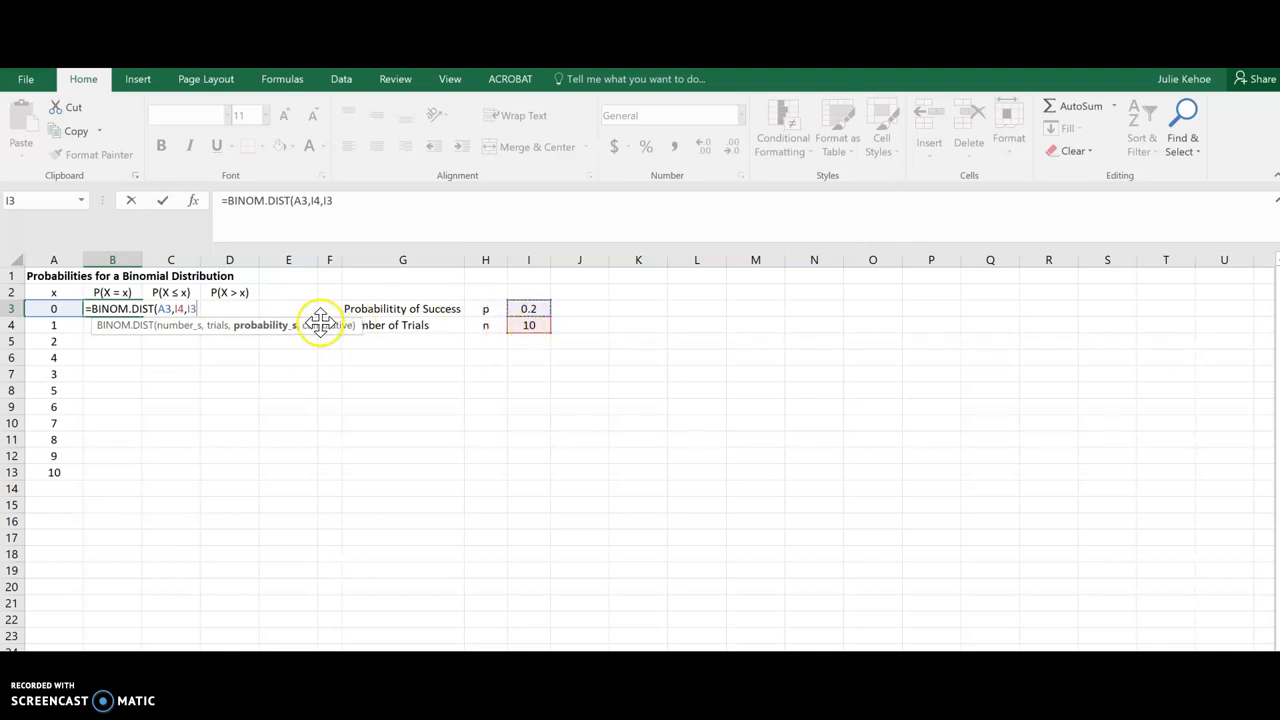
text(,)
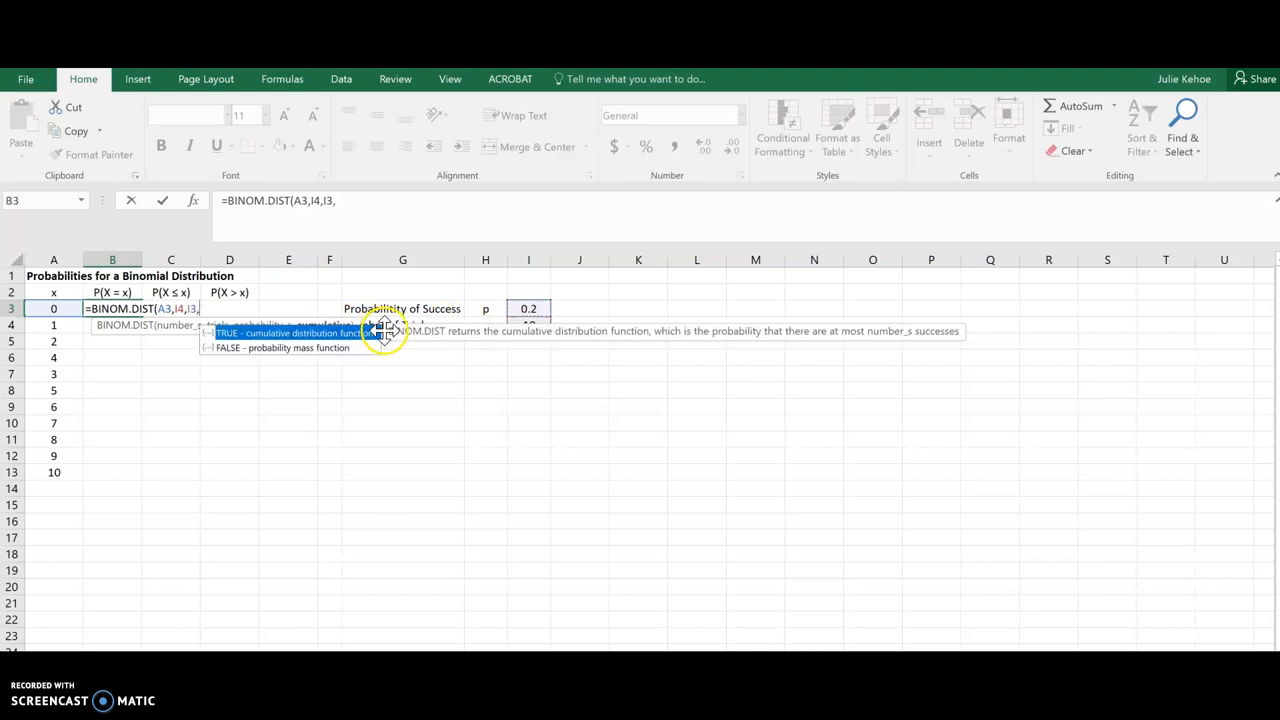
mouse_move(298, 358)
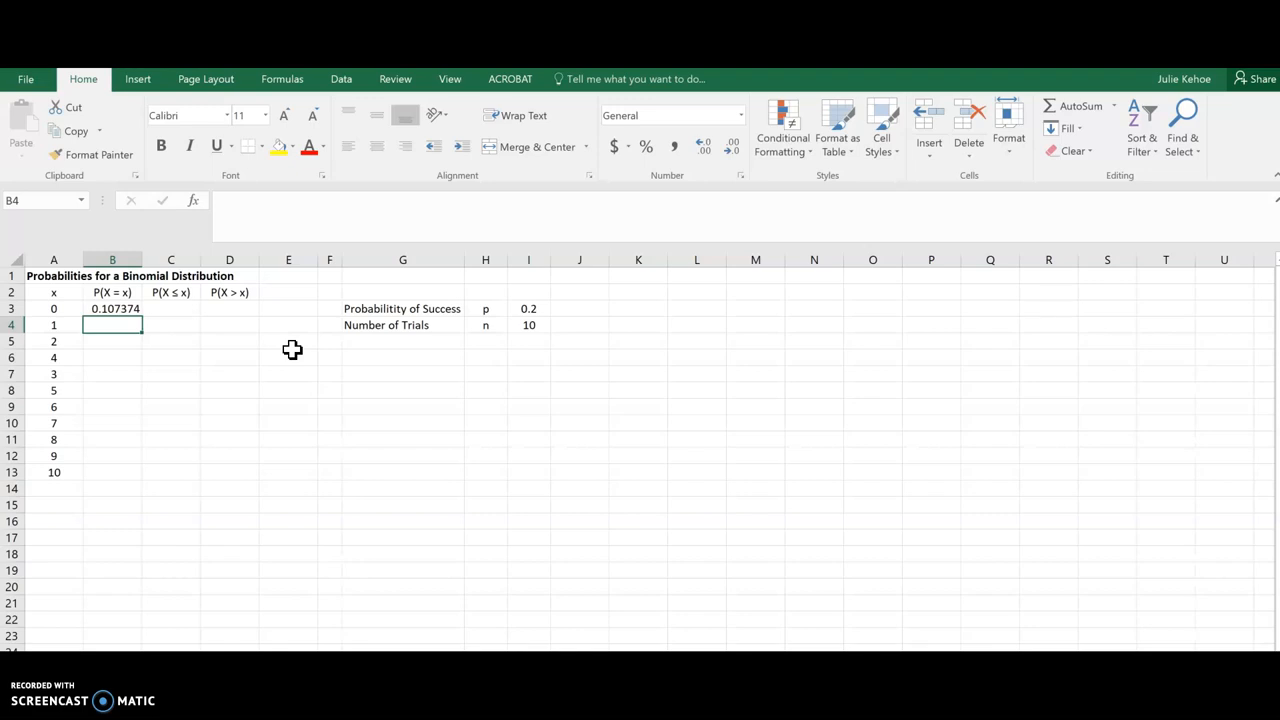
Confirm B3's formula and fill it down to B13, then inspect the #NUM! copies.
click(112, 308)
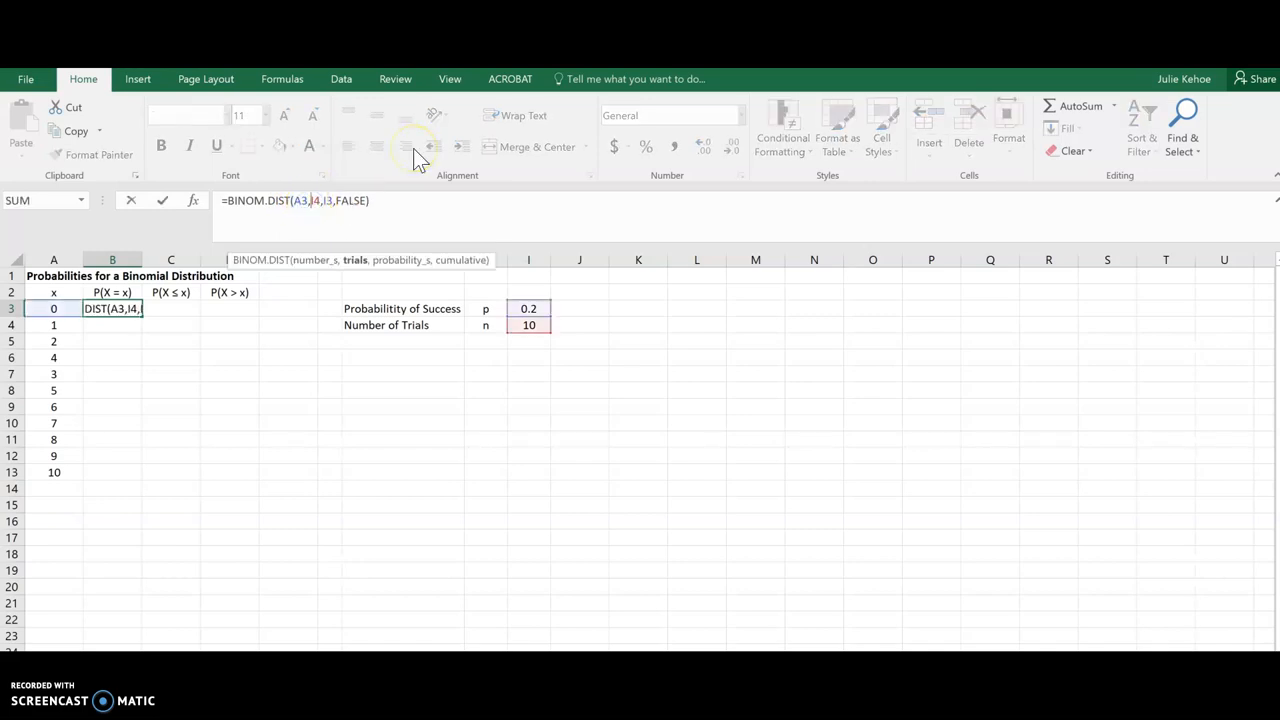
mouse_move(277, 150)
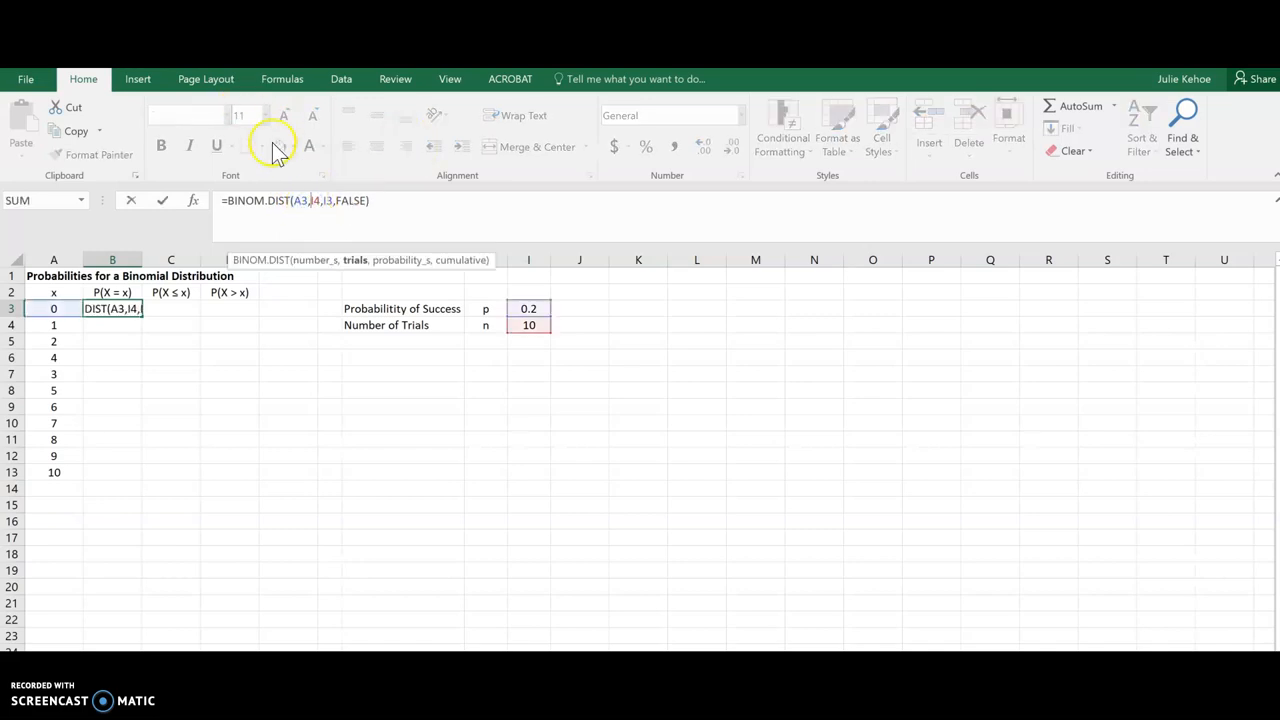
key(enter)
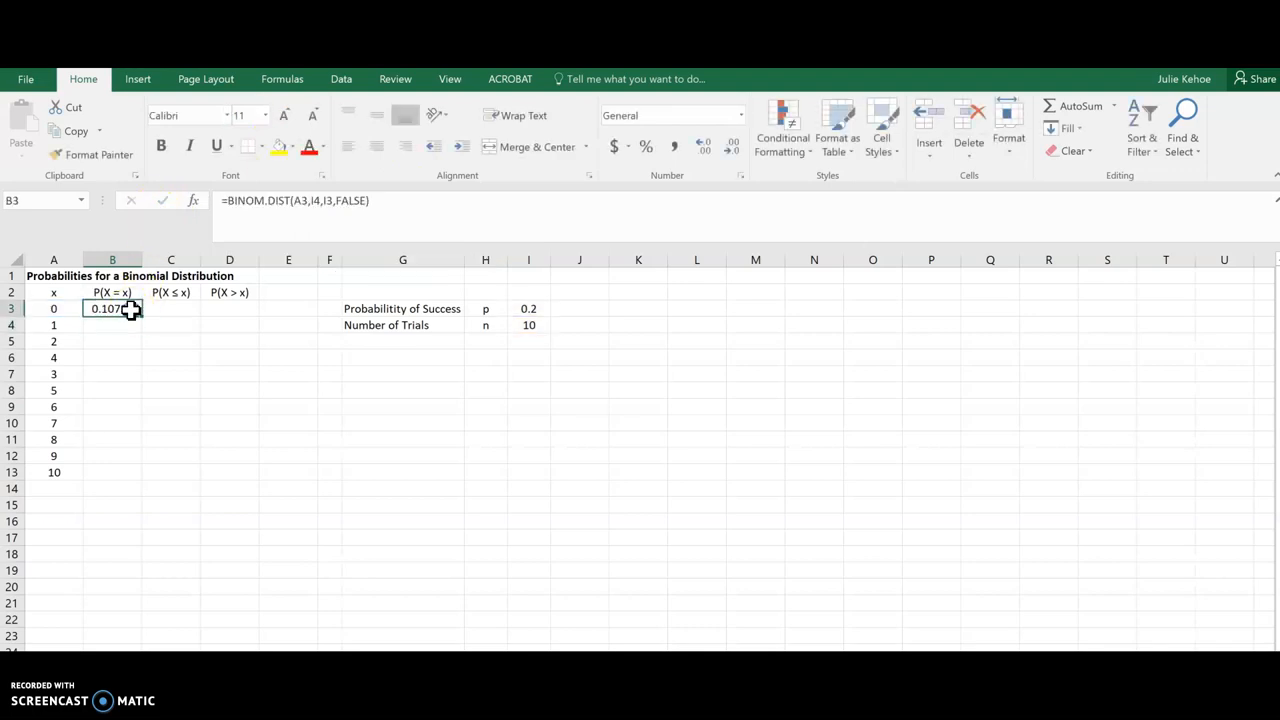
drag(112, 308, 123, 472)
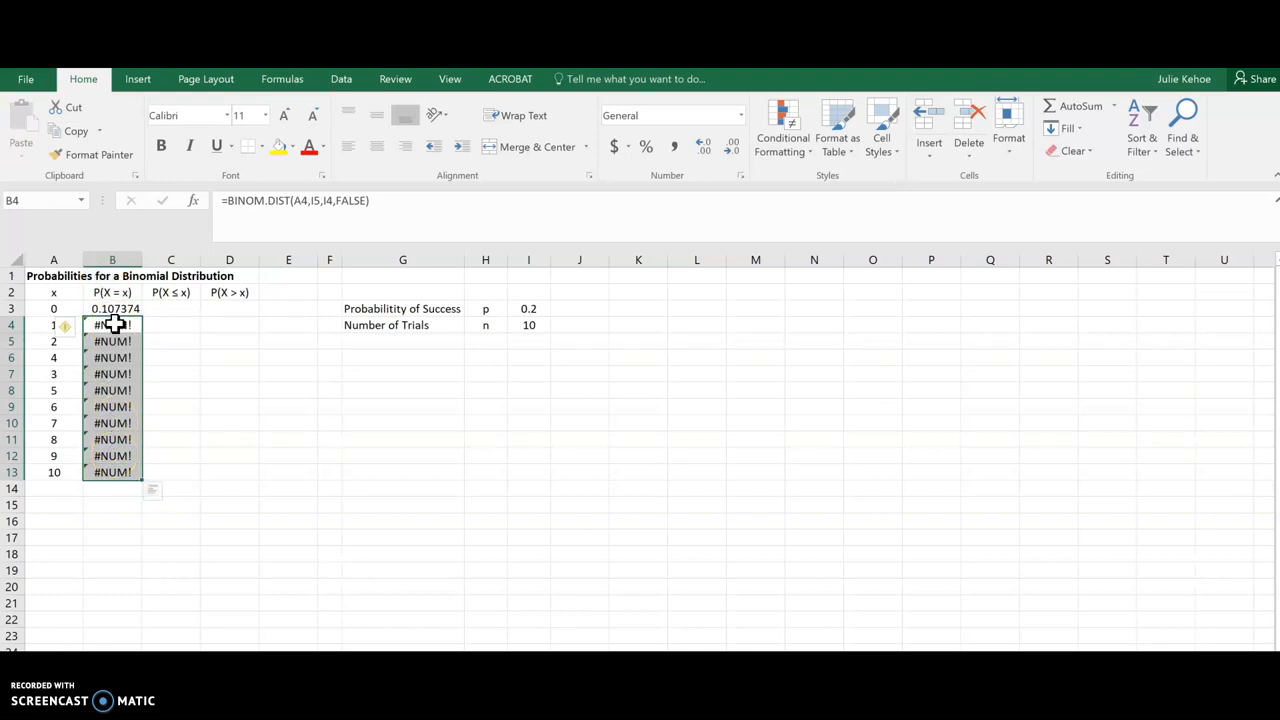
click(112, 324)
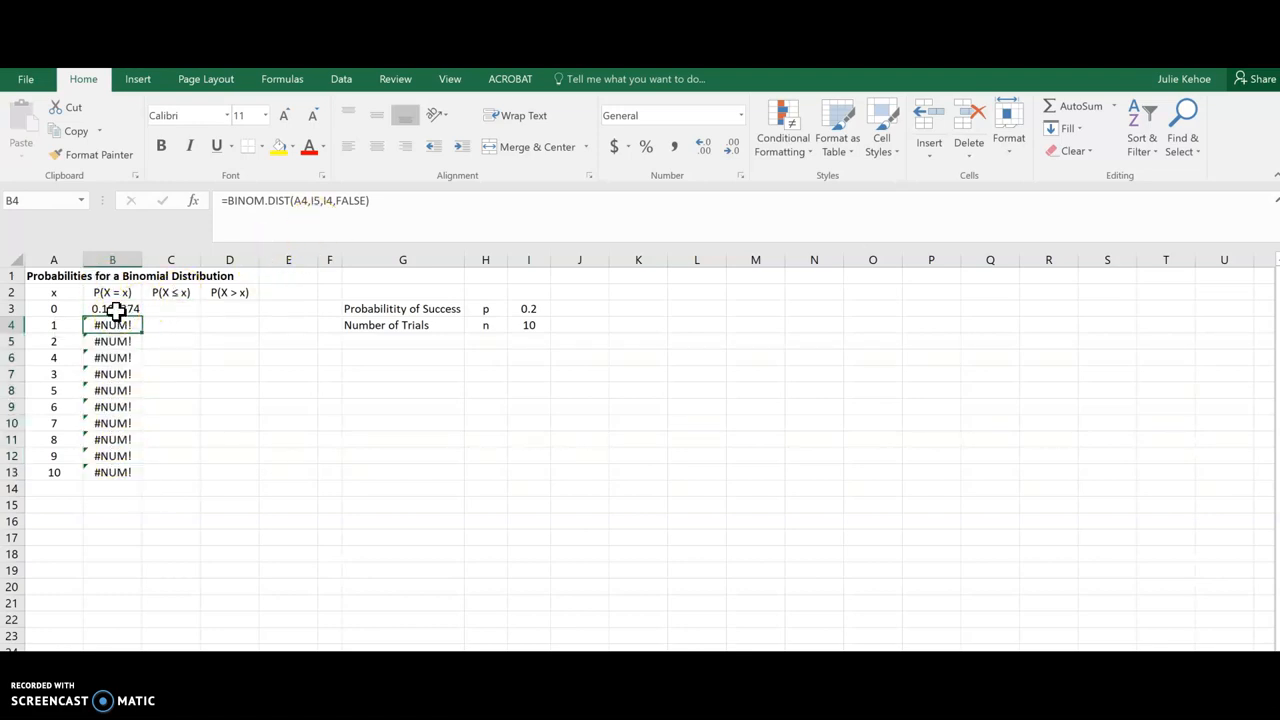
click(112, 308)
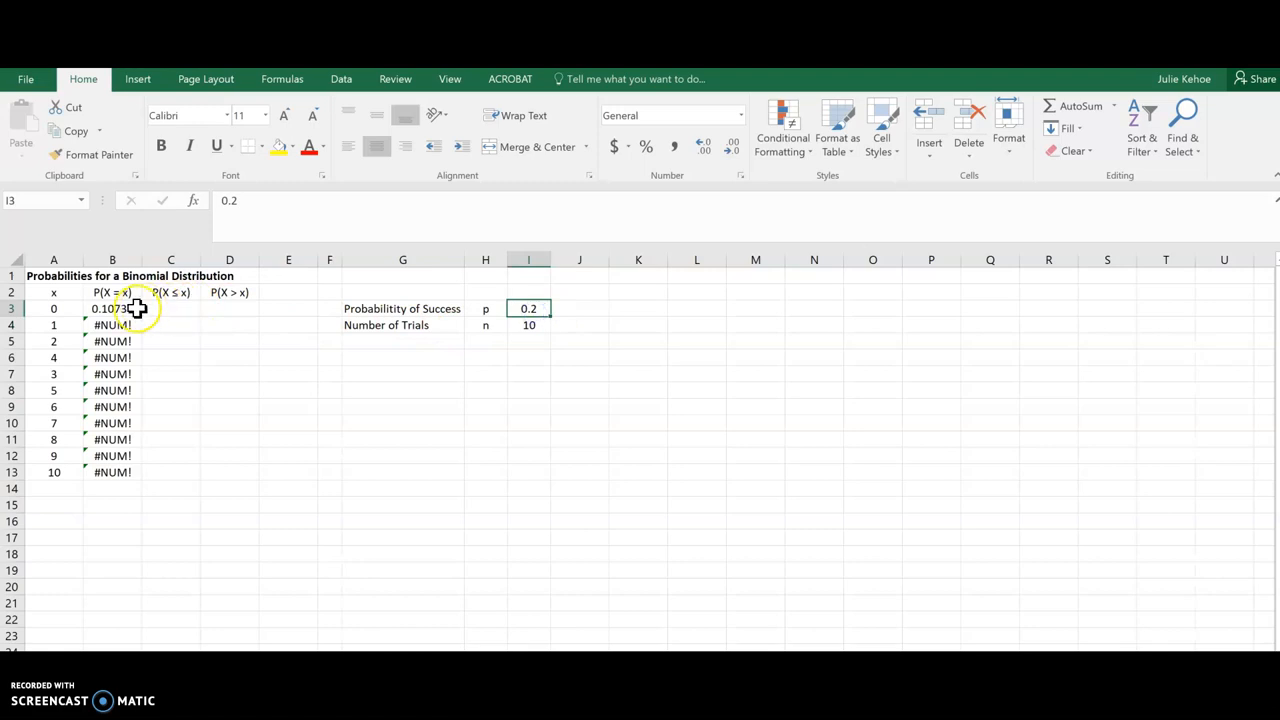
Change B4 to =BINOM.DIST(A4,$I$4,$I$3,FALSE) and fill it down to B13.
click(112, 308)
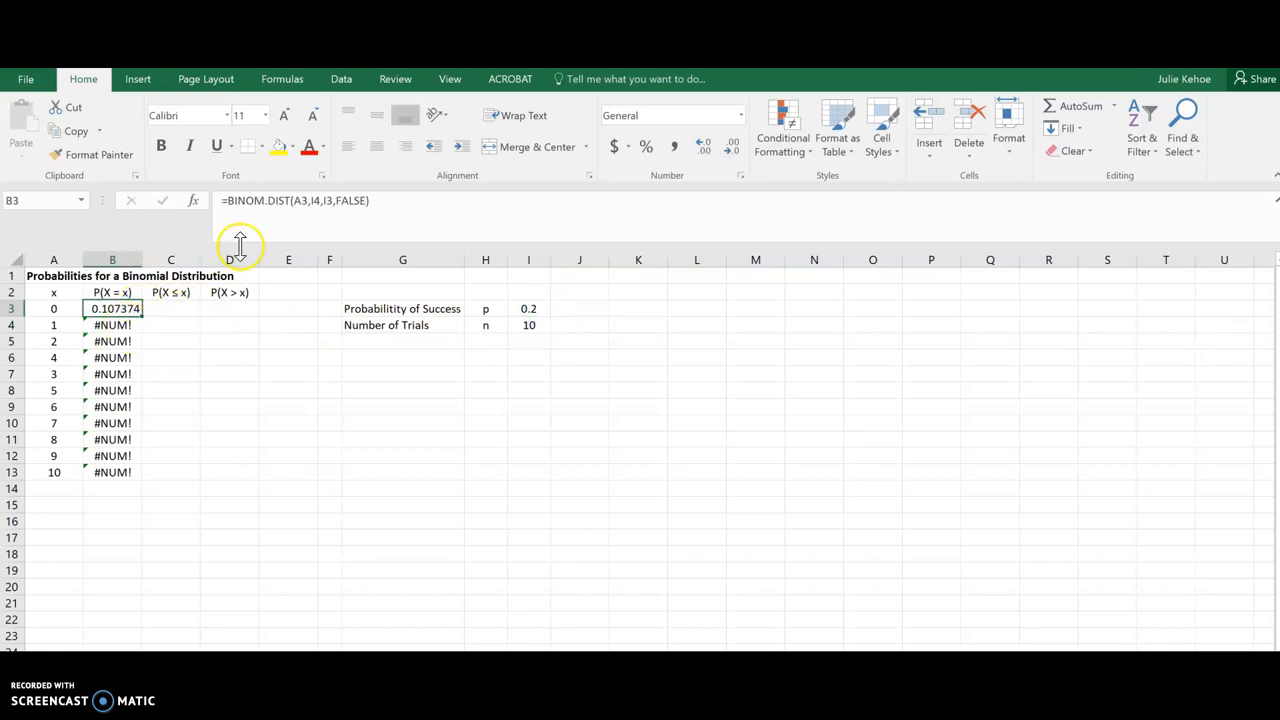
click(112, 325)
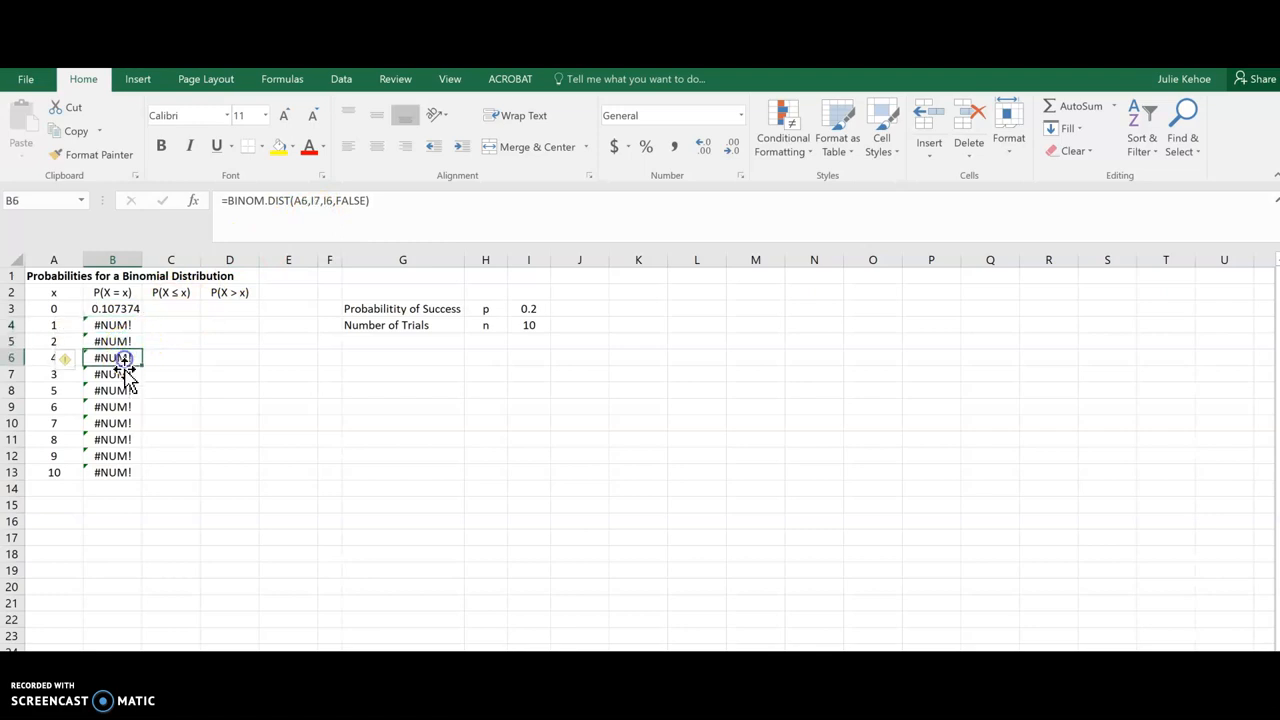
click(111, 374)
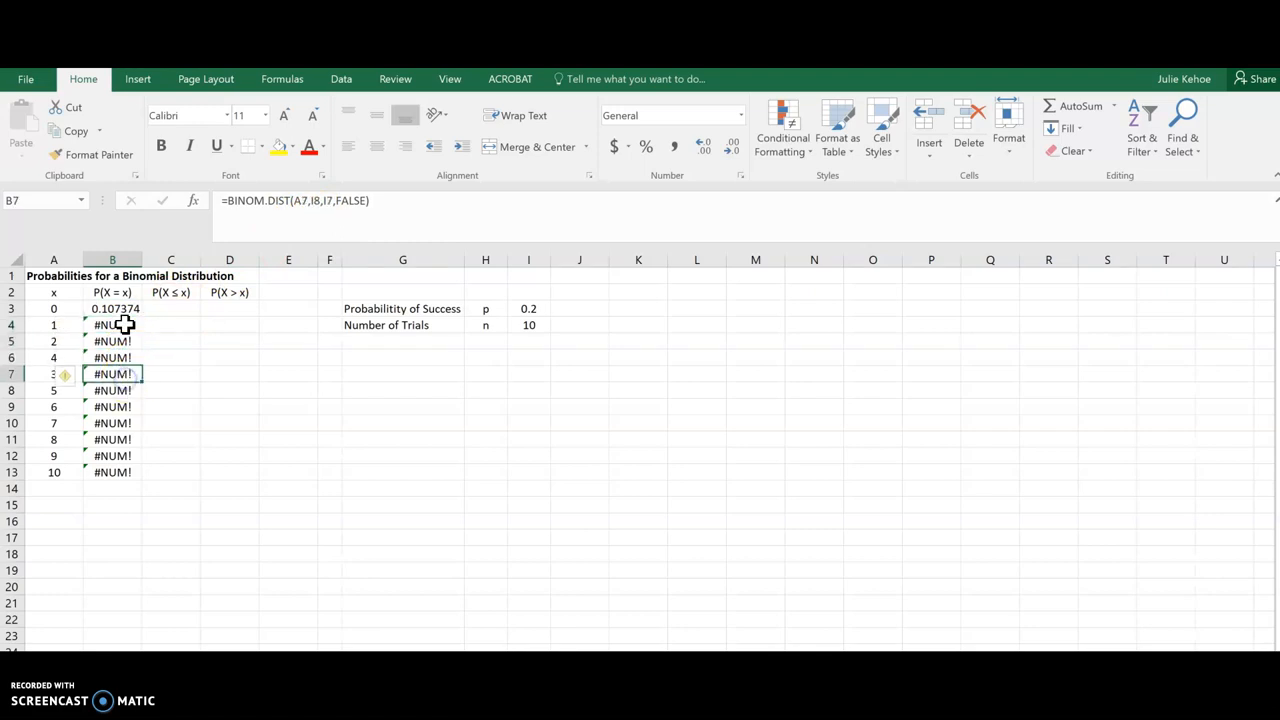
click(112, 308)
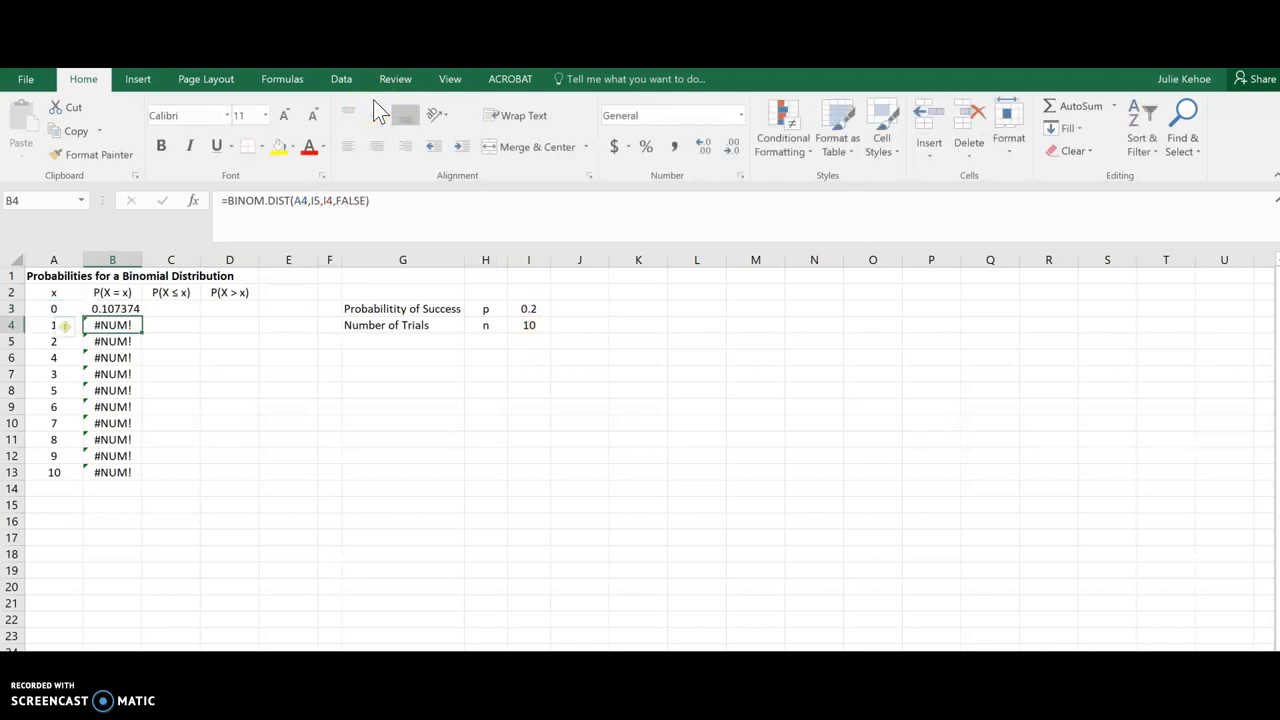
click(112, 308)
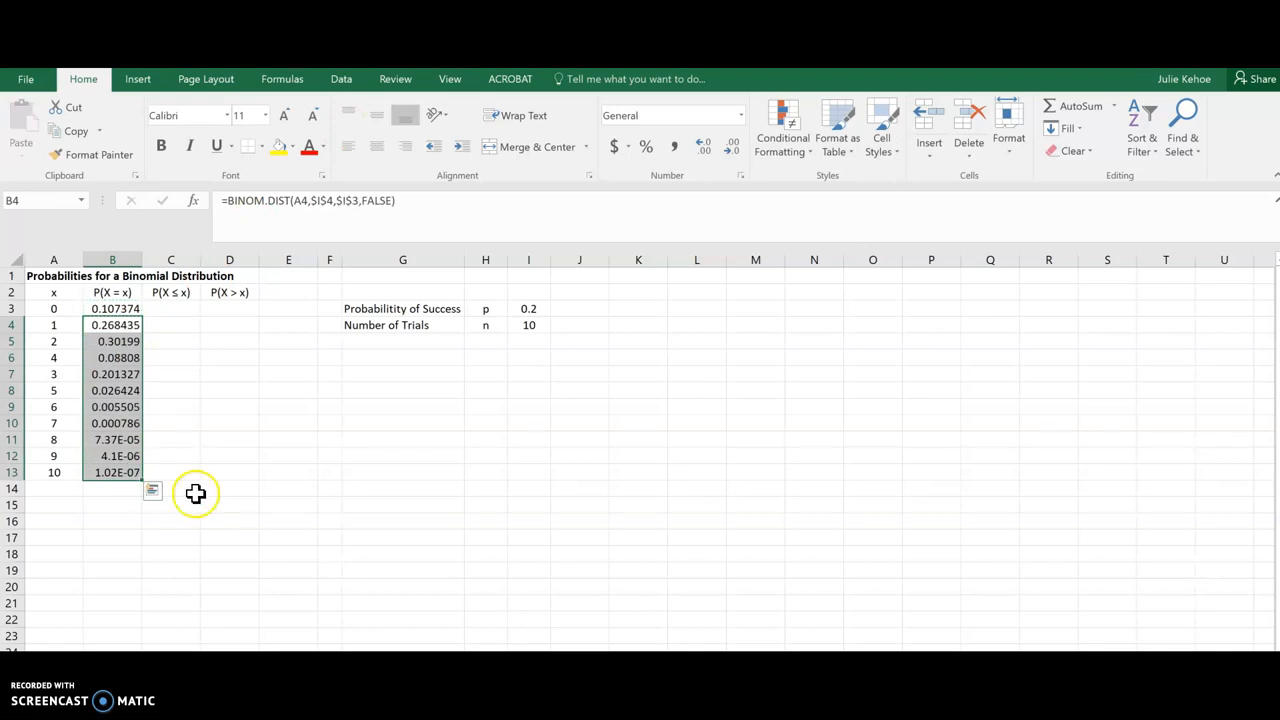
click(170, 488)
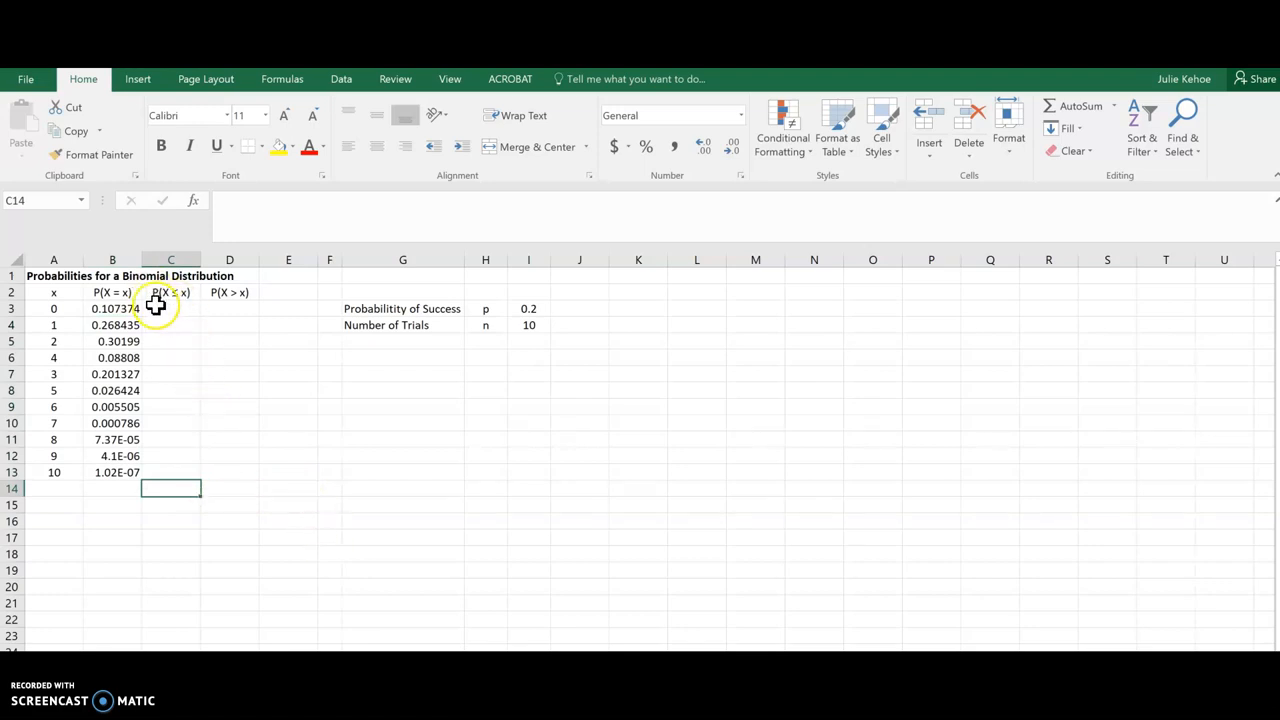
mouse_move(171, 308)
text(=)
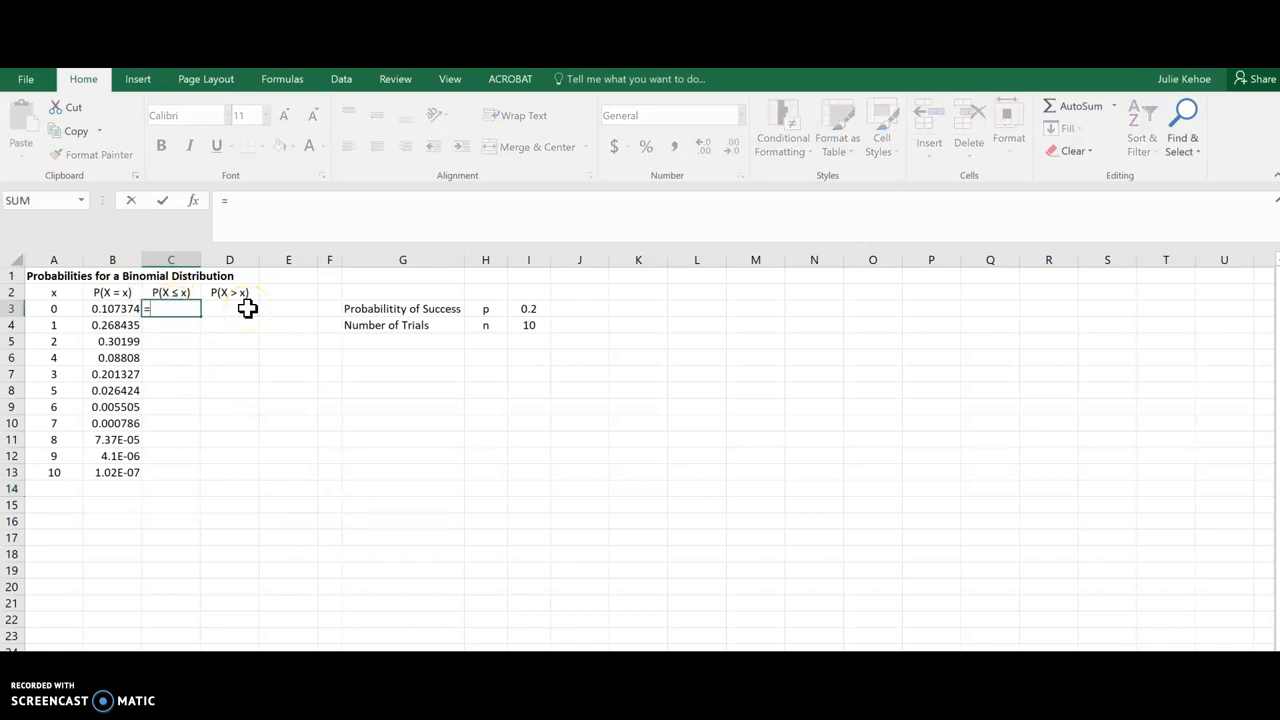
Enter =BINOM.DIST(A3,I4,I3,TRUE) in C3, giving 0.107374 for x = 0.
text(bin)
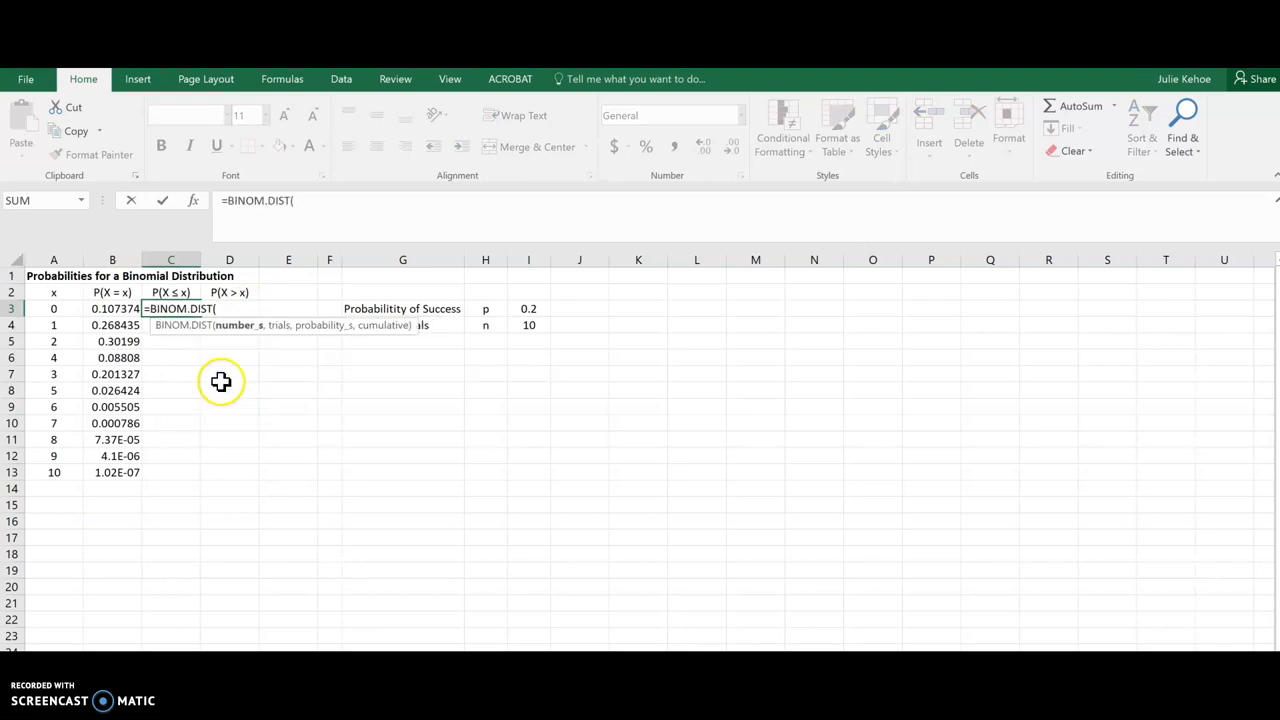
mouse_move(385, 325)
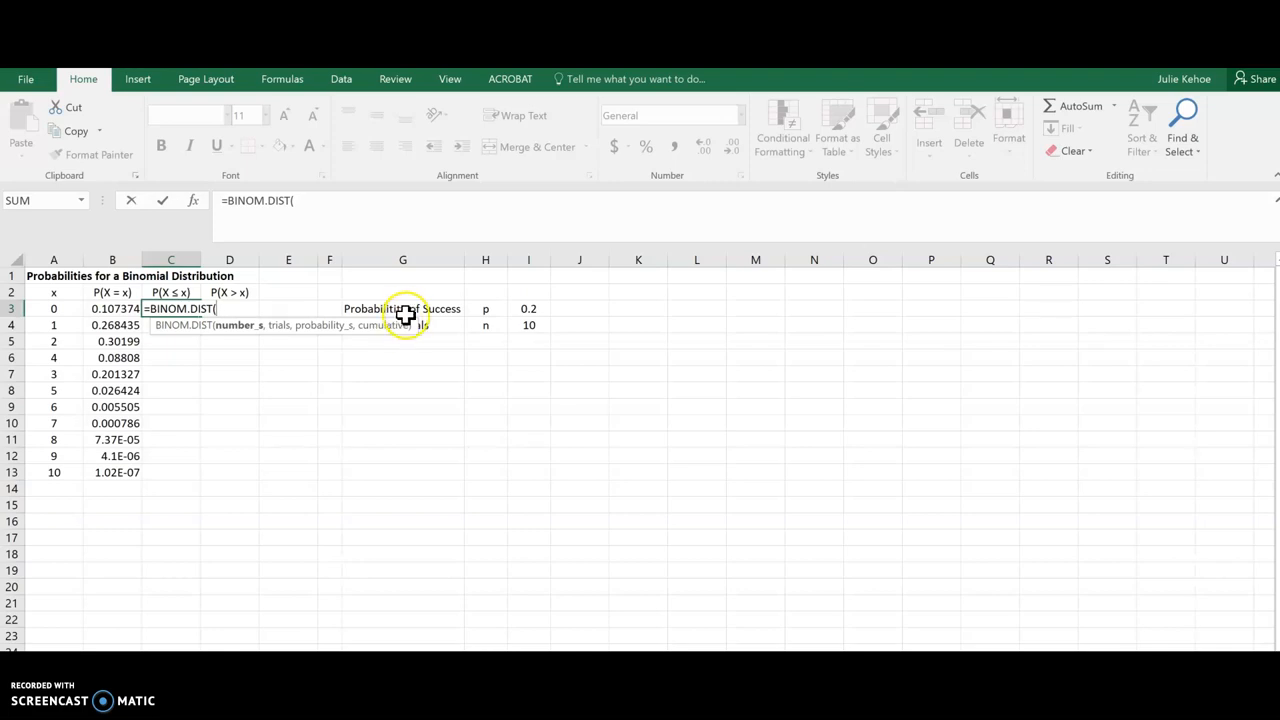
click(53, 308)
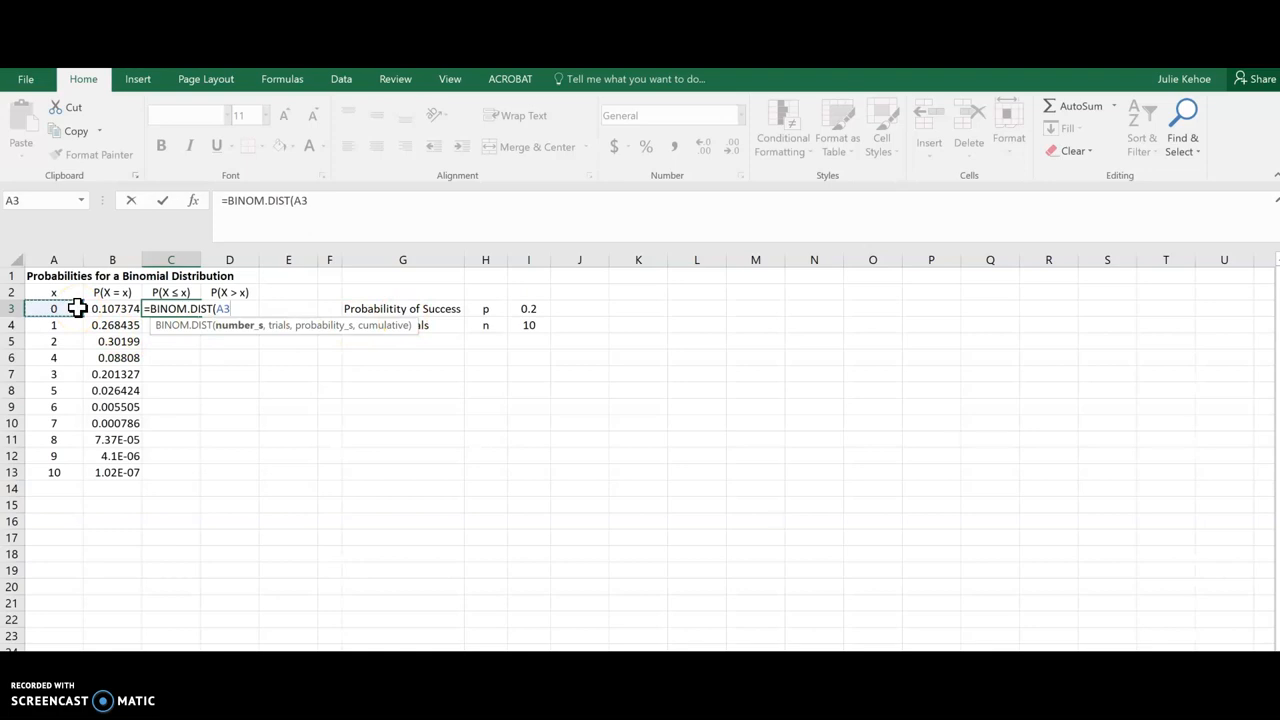
text(,)
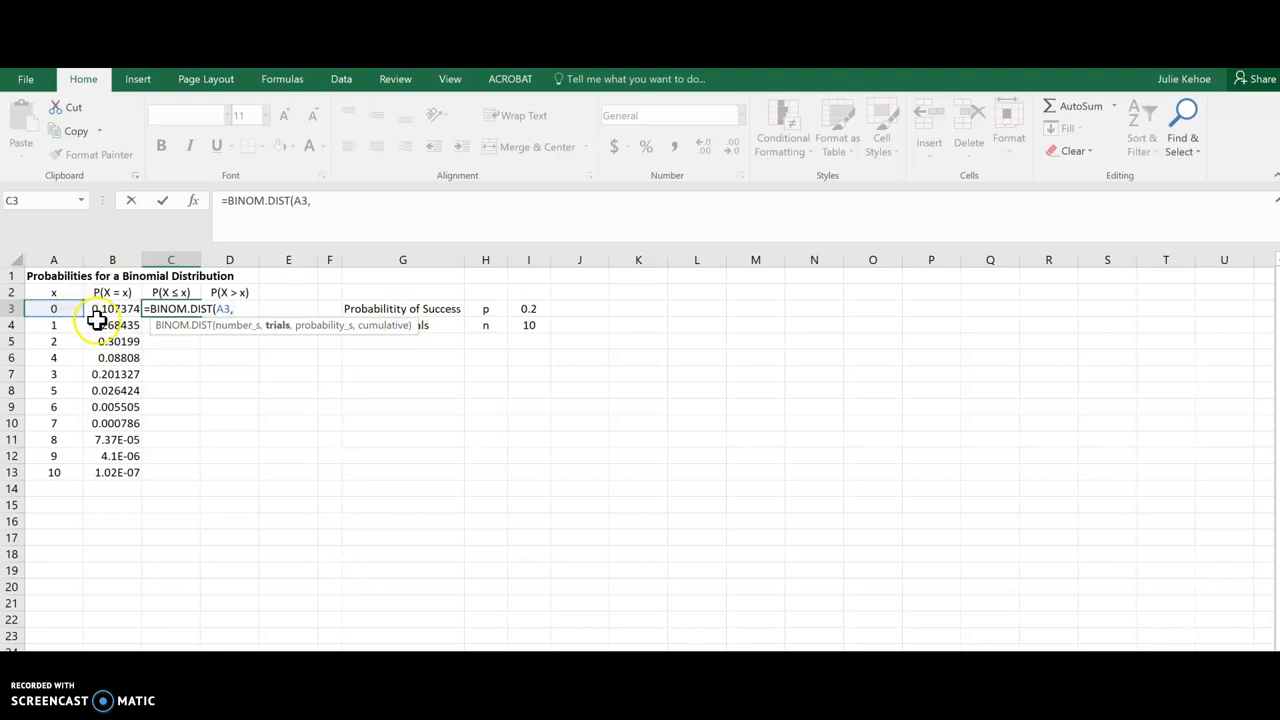
click(528, 325)
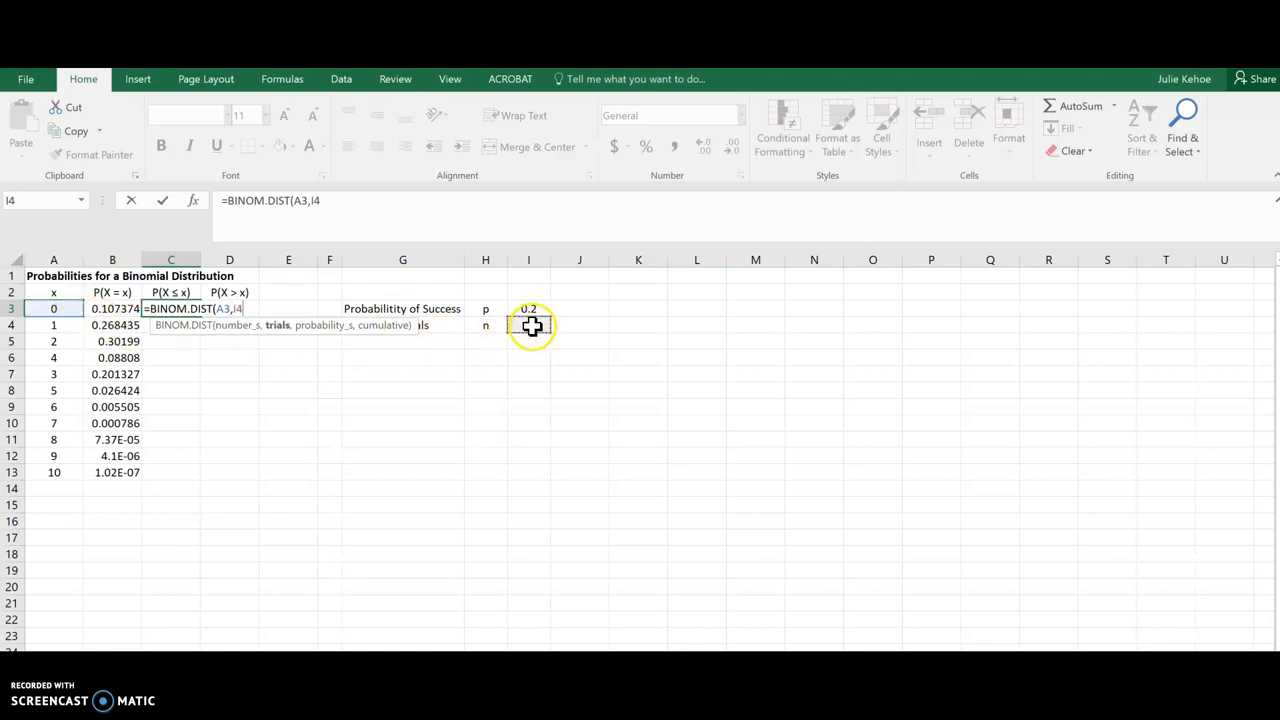
click(528, 308)
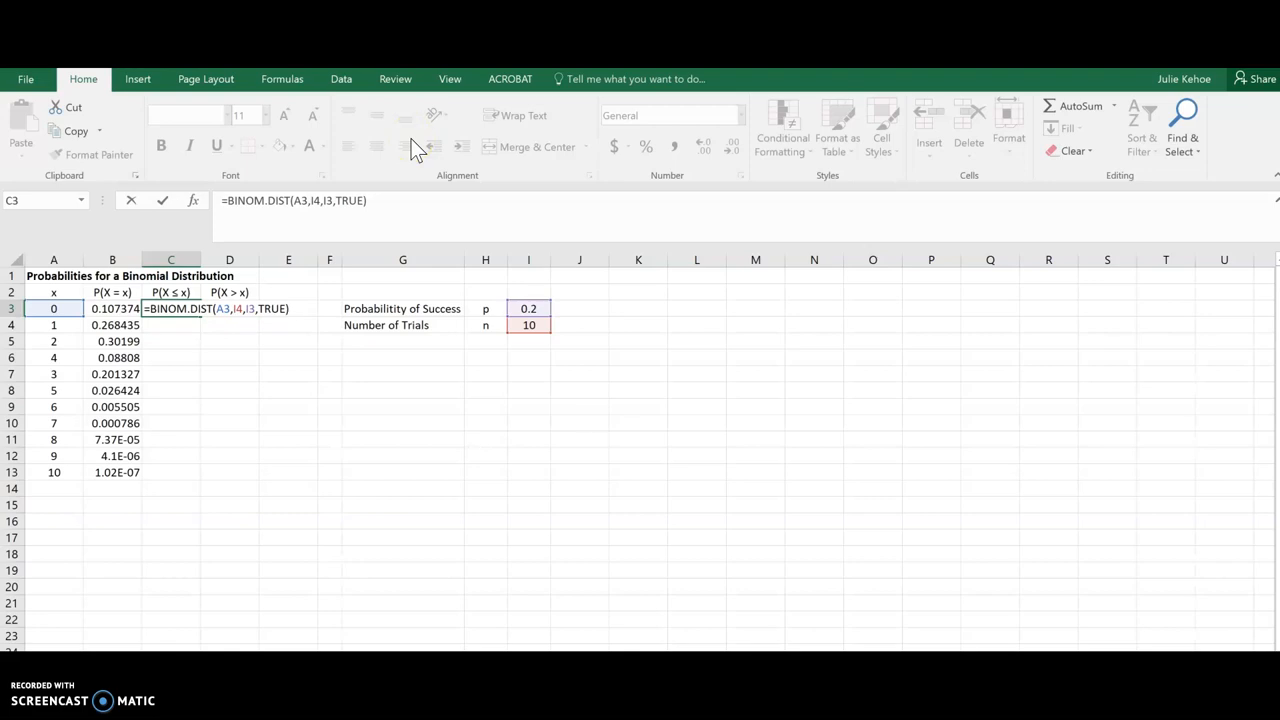
key(Enter)
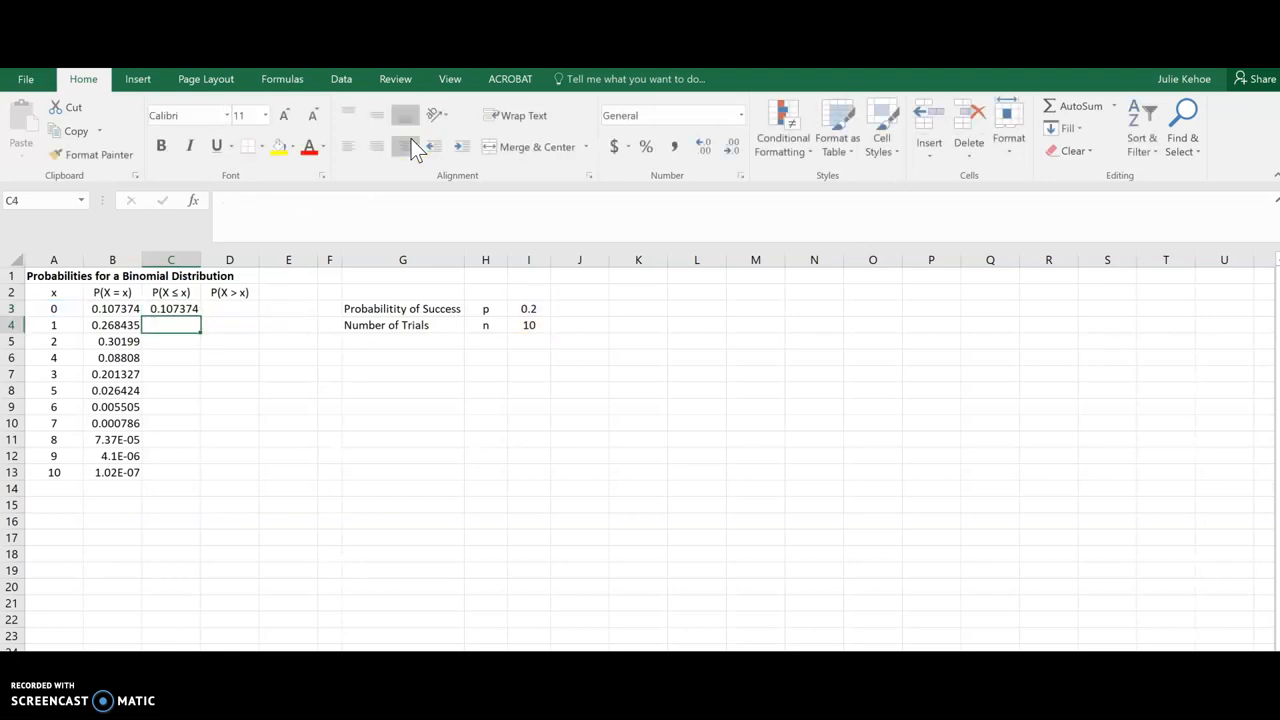
Make C3's trials and probability references absolute and fill it down to C13.
click(170, 308)
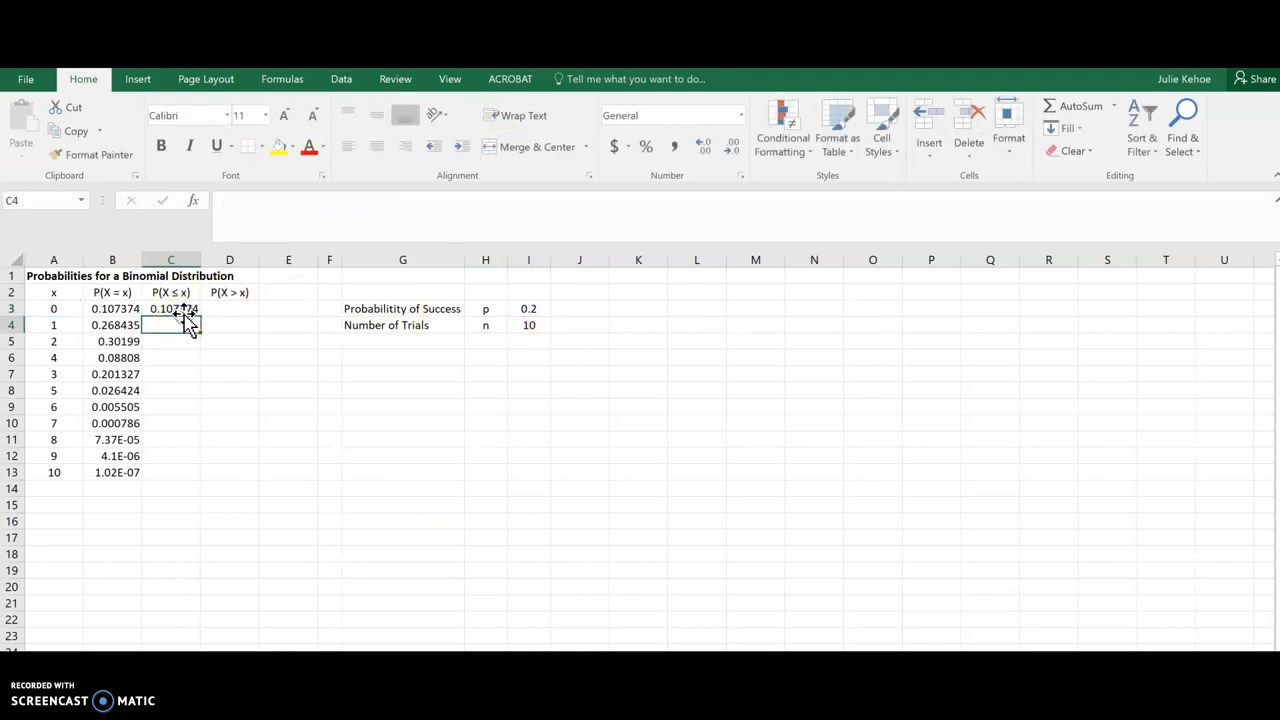
click(171, 308)
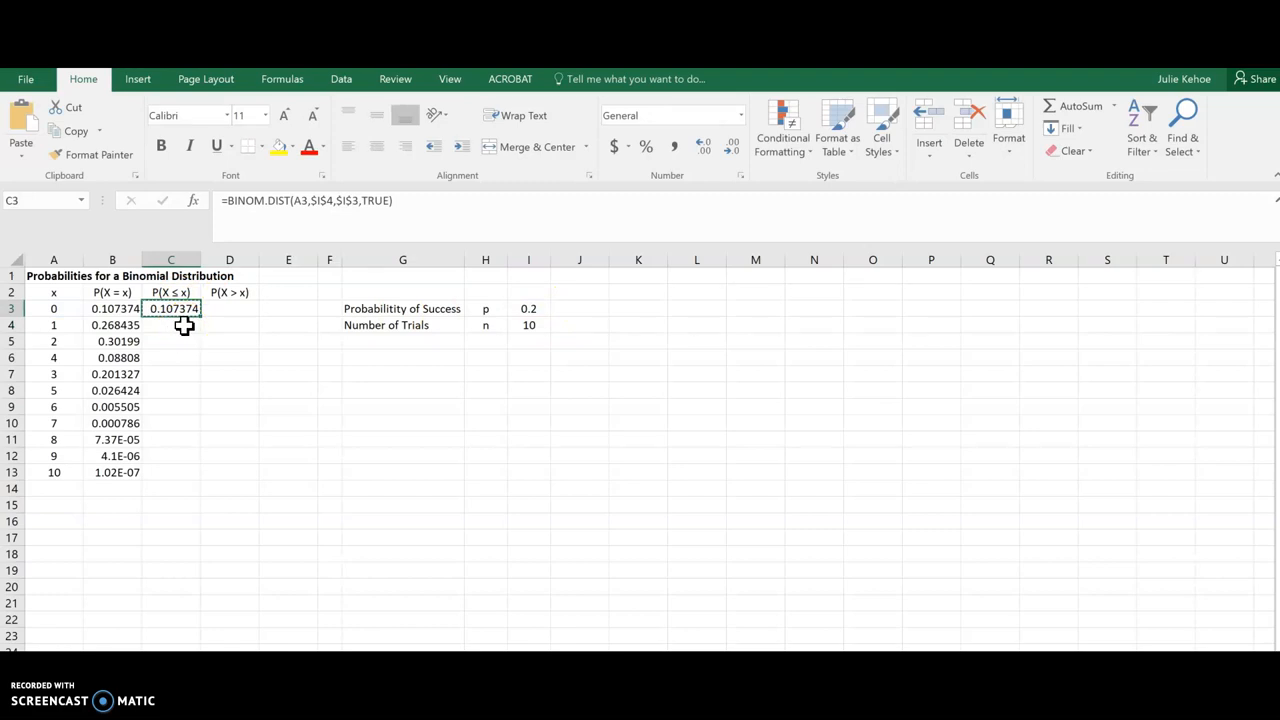
drag(170, 308, 170, 472)
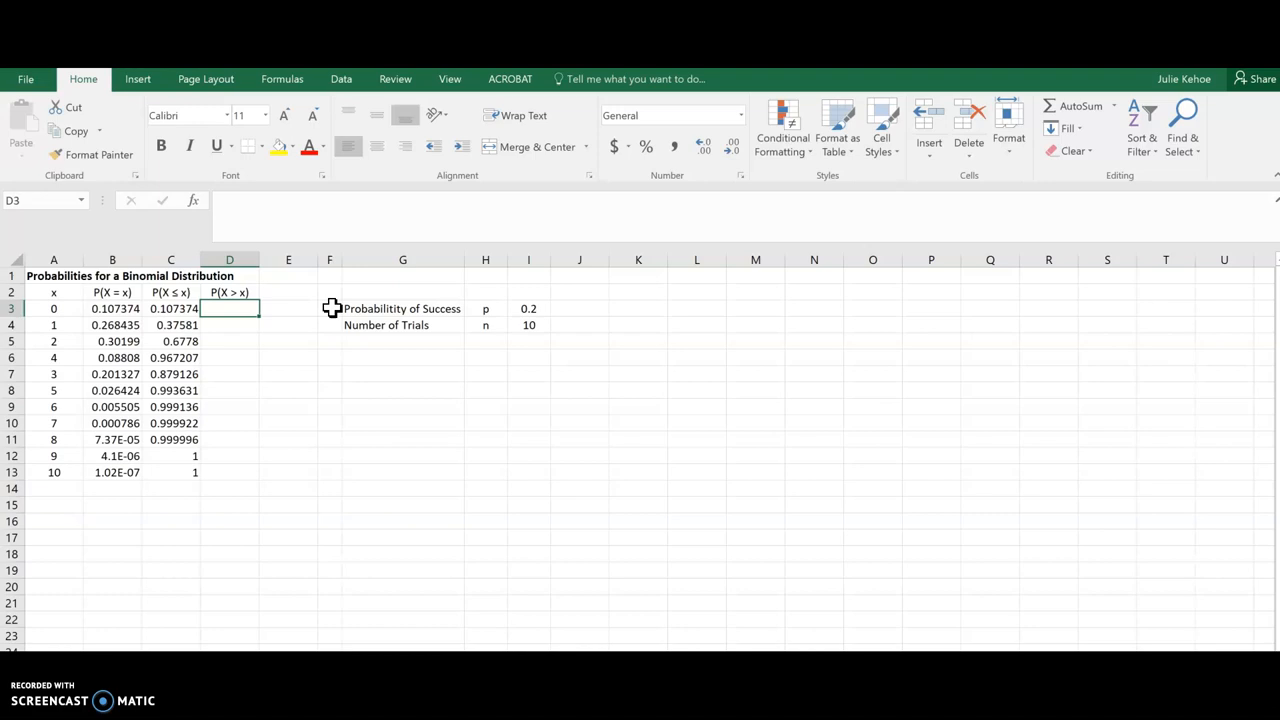
Enter =1-C3 in D3 and fill down to D13, from 0.892626 to 0.
text(=)
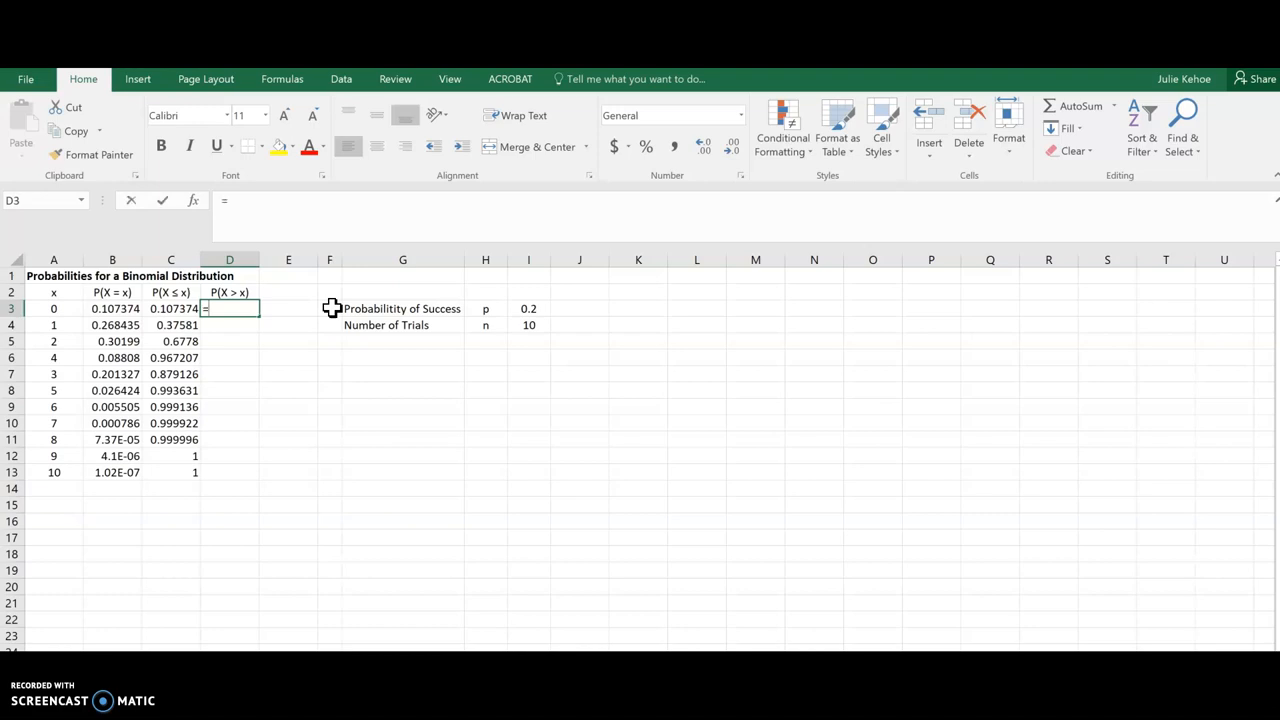
text(1)
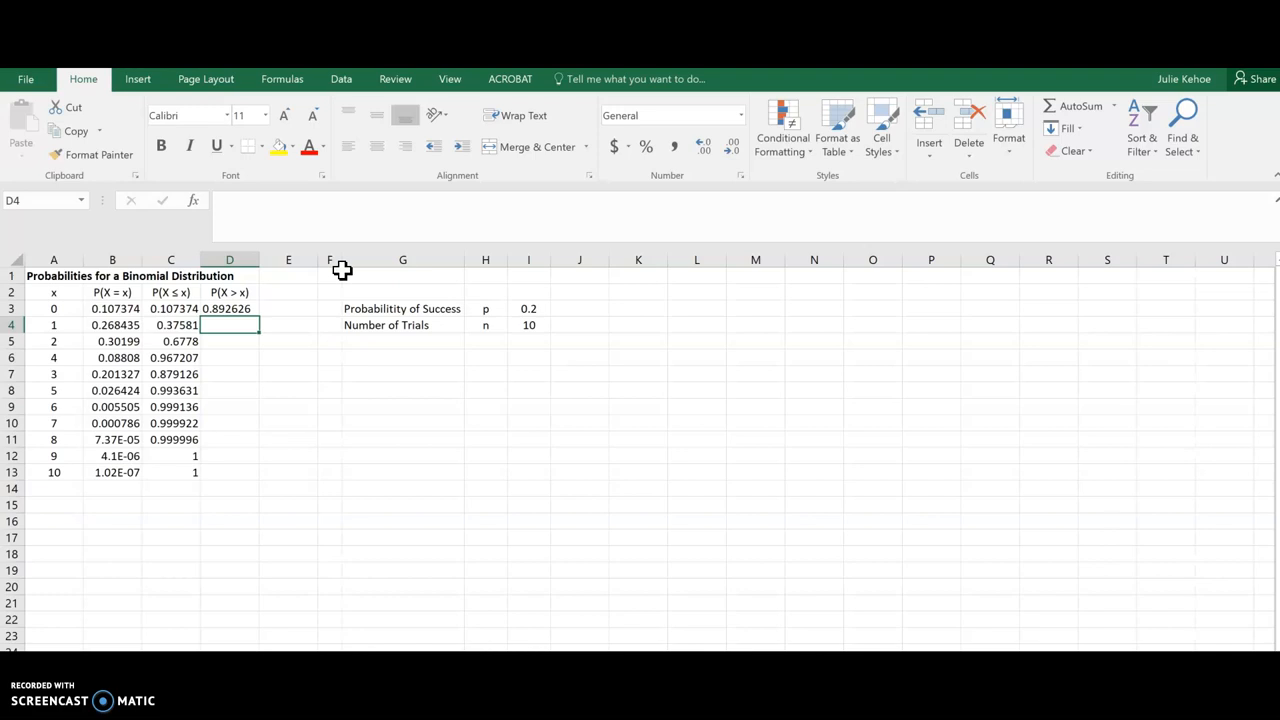
click(229, 308)
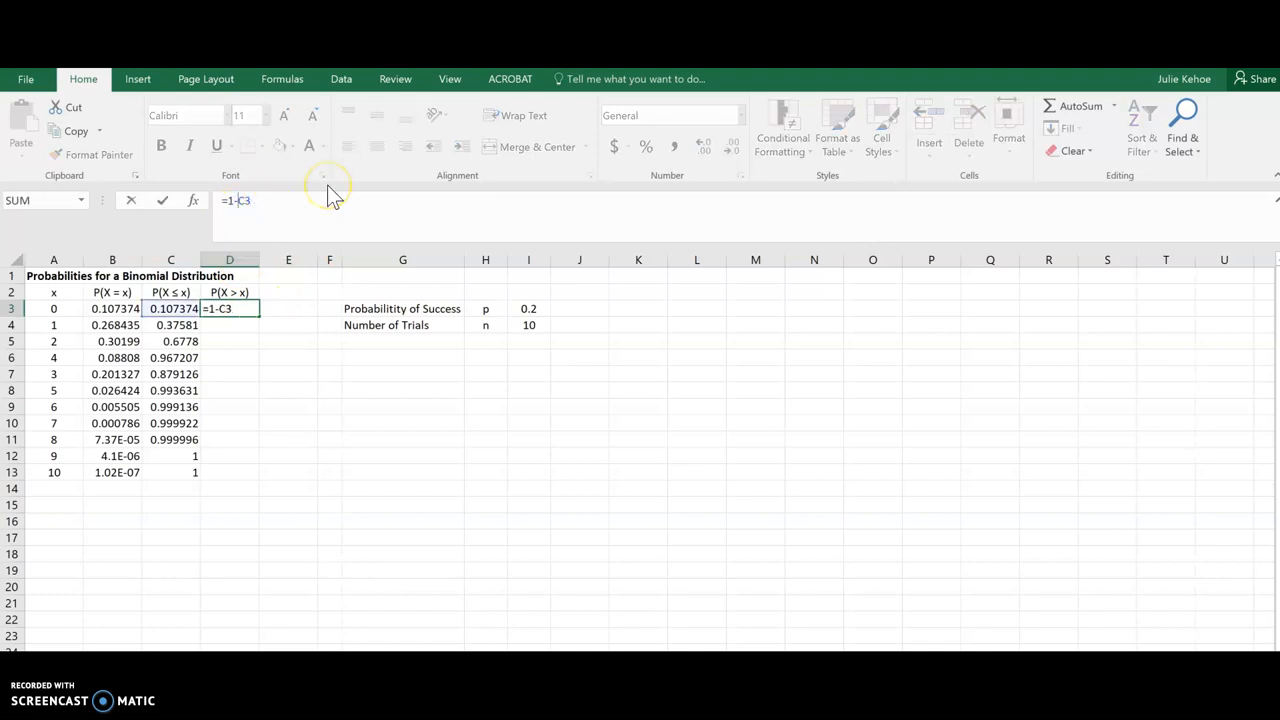
key(f4)
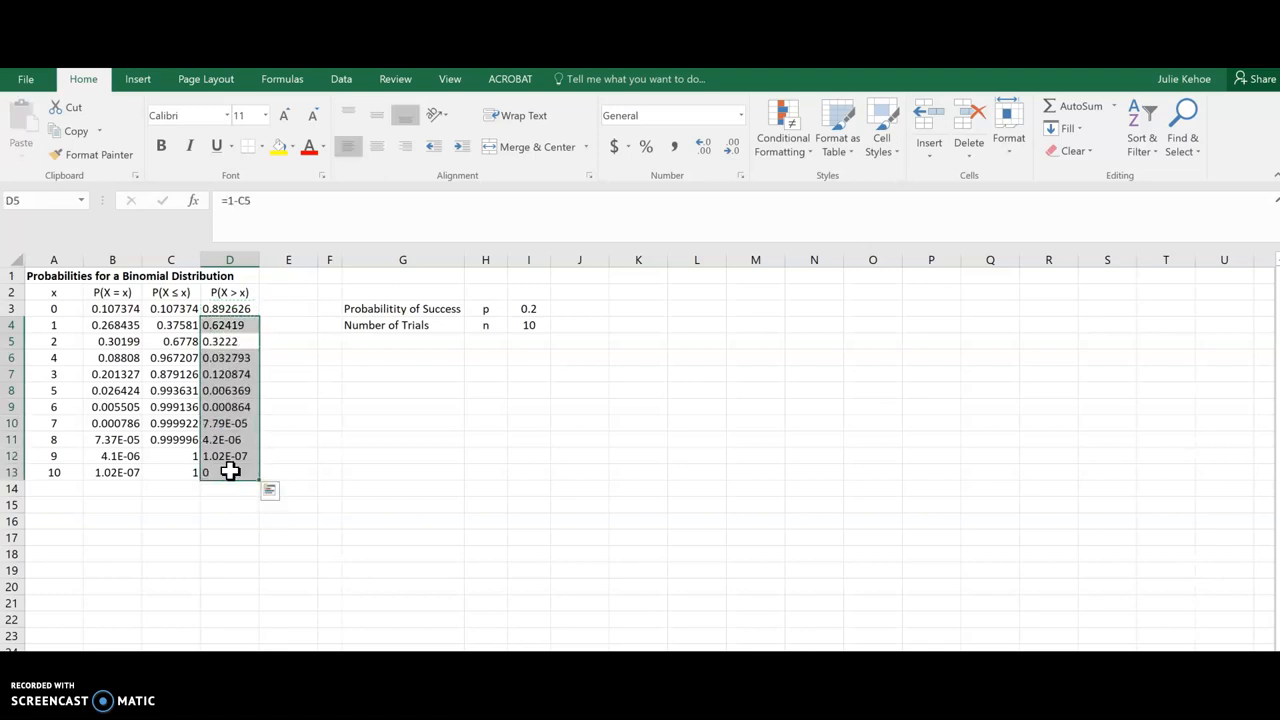
click(402, 471)
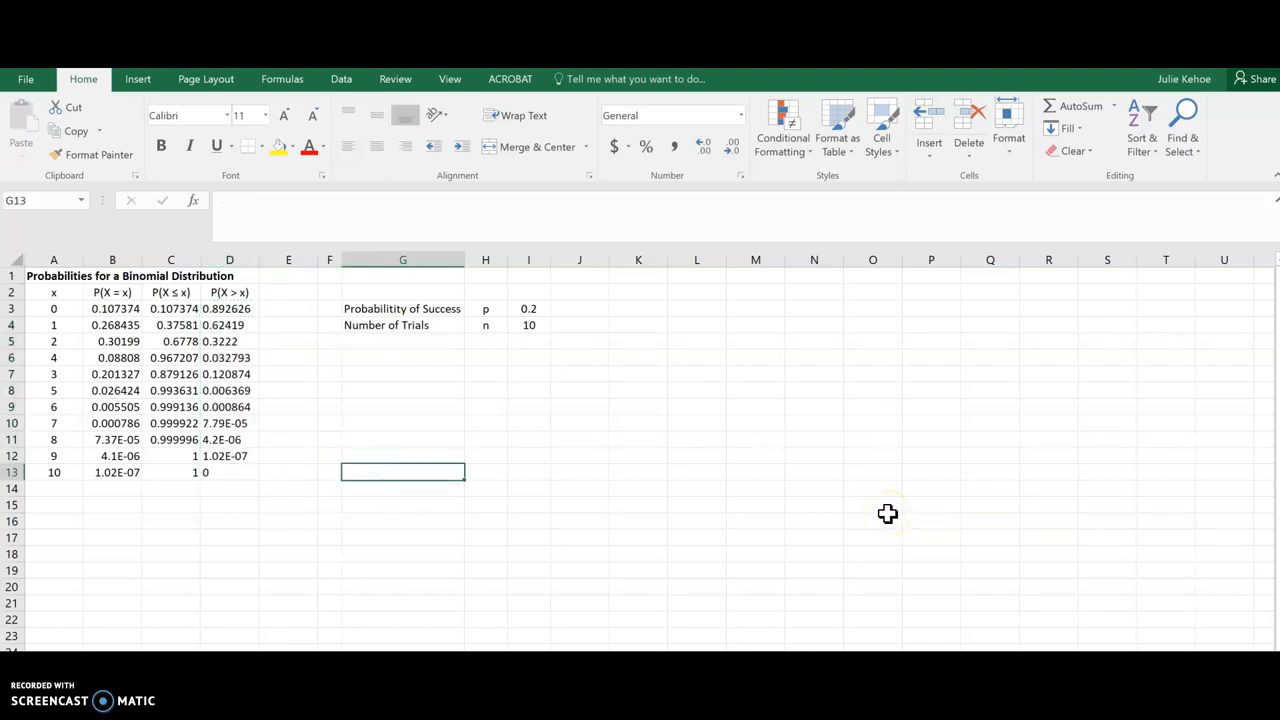